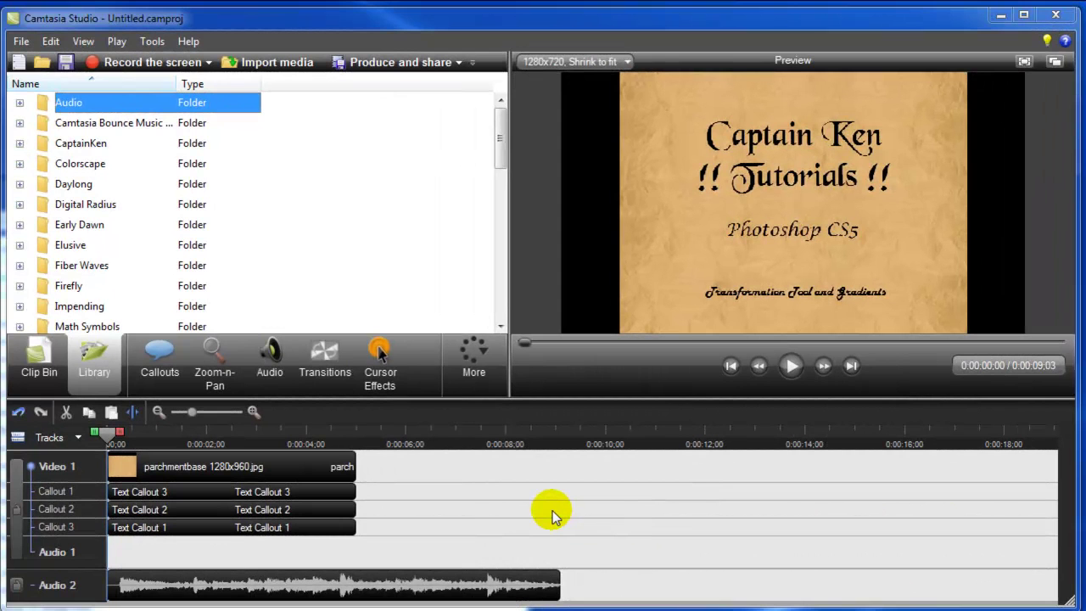
pyautogui.moveTo(541, 507)
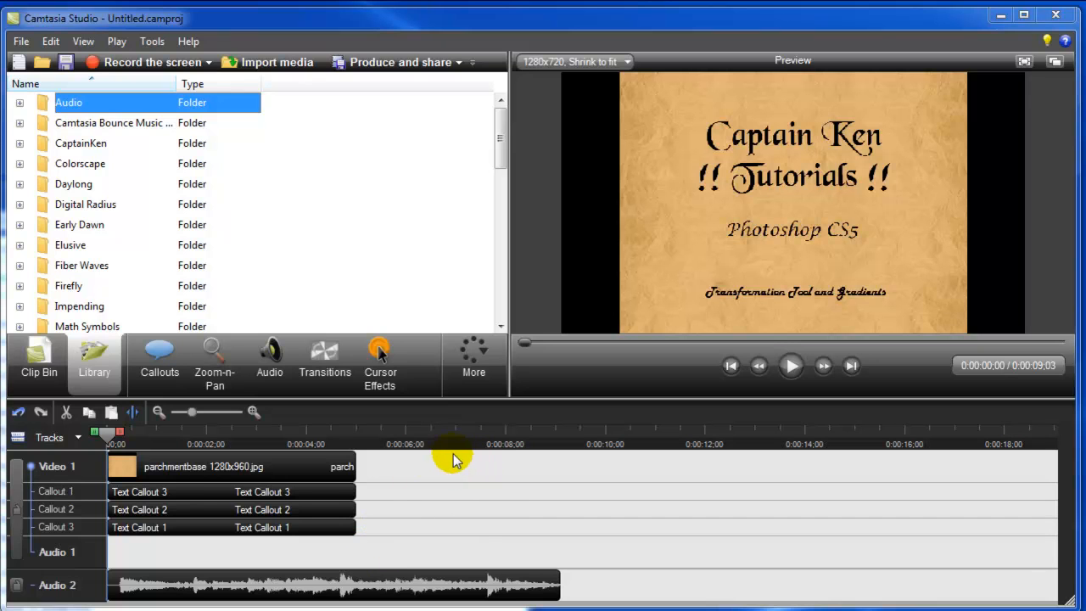
pyautogui.moveTo(219, 478)
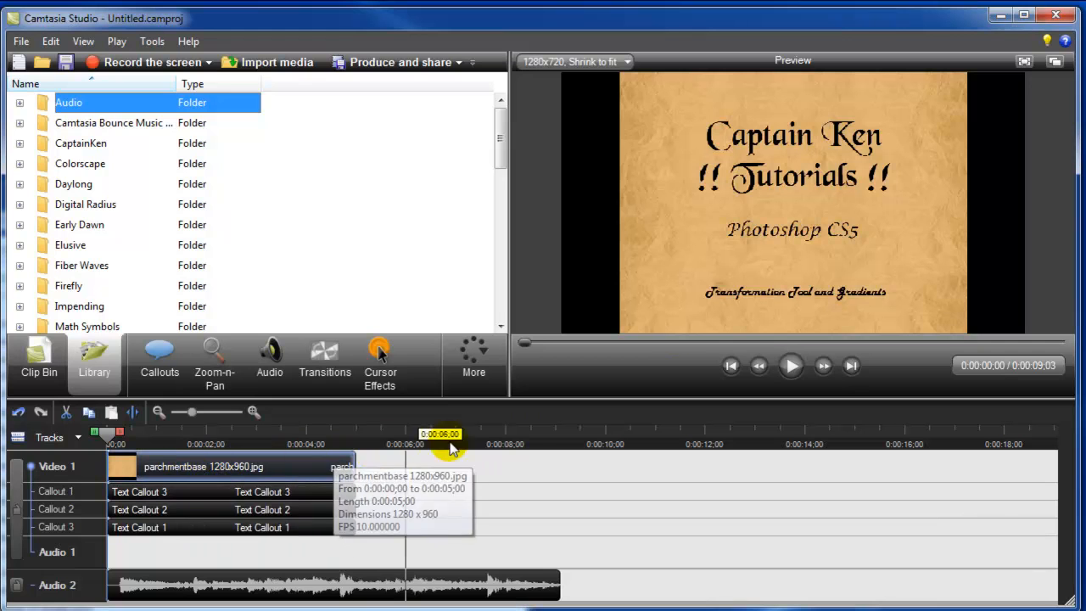
pyautogui.moveTo(322, 495)
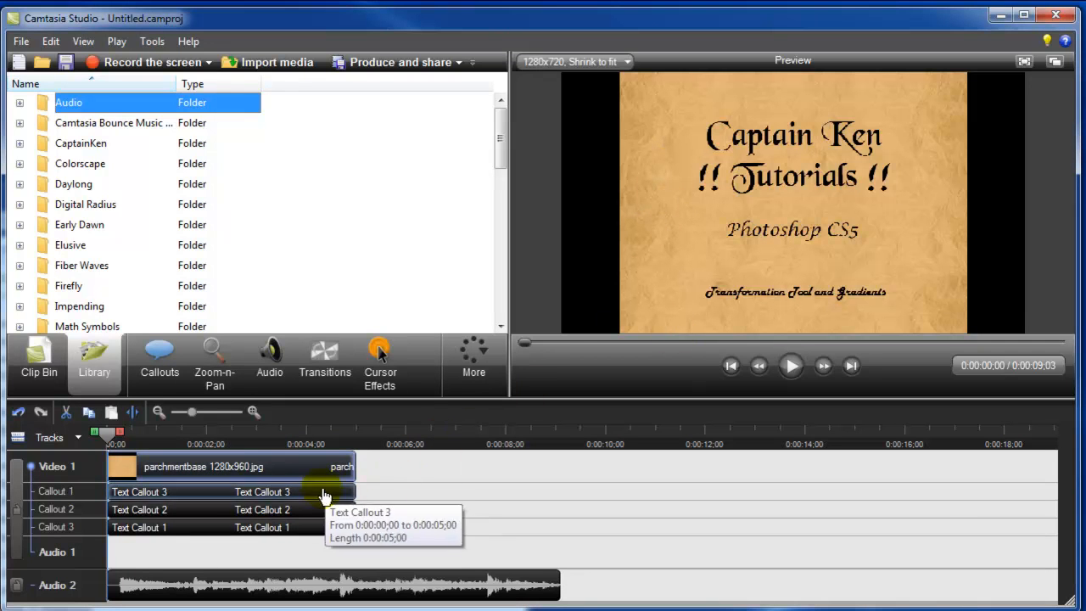
# Open Text Callout 3 in the Callouts editor, then deselect it
pyautogui.doubleClick(238, 491)
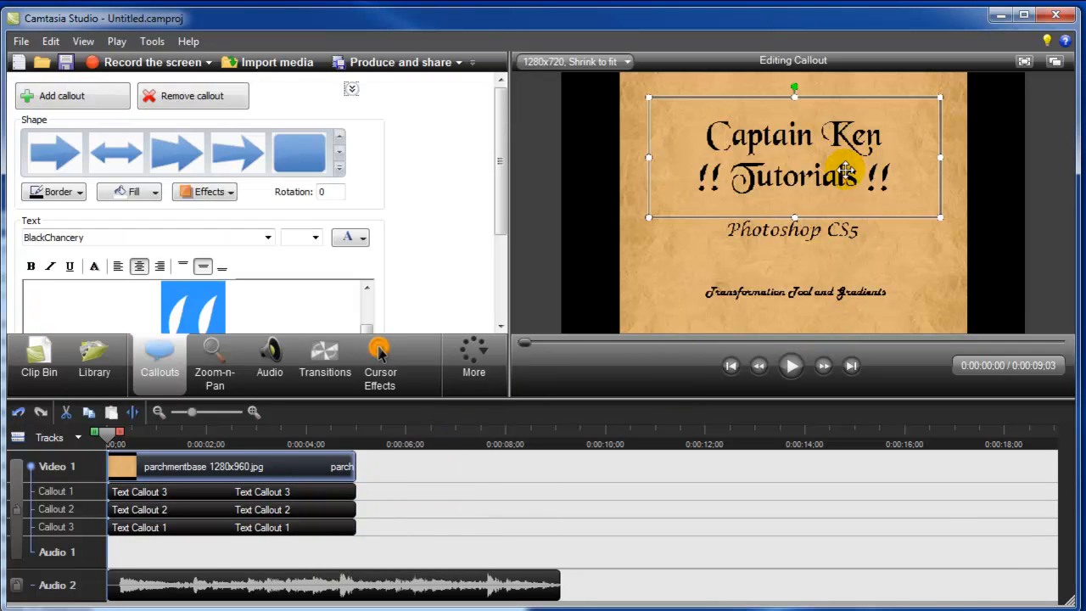
pyautogui.click(795, 291)
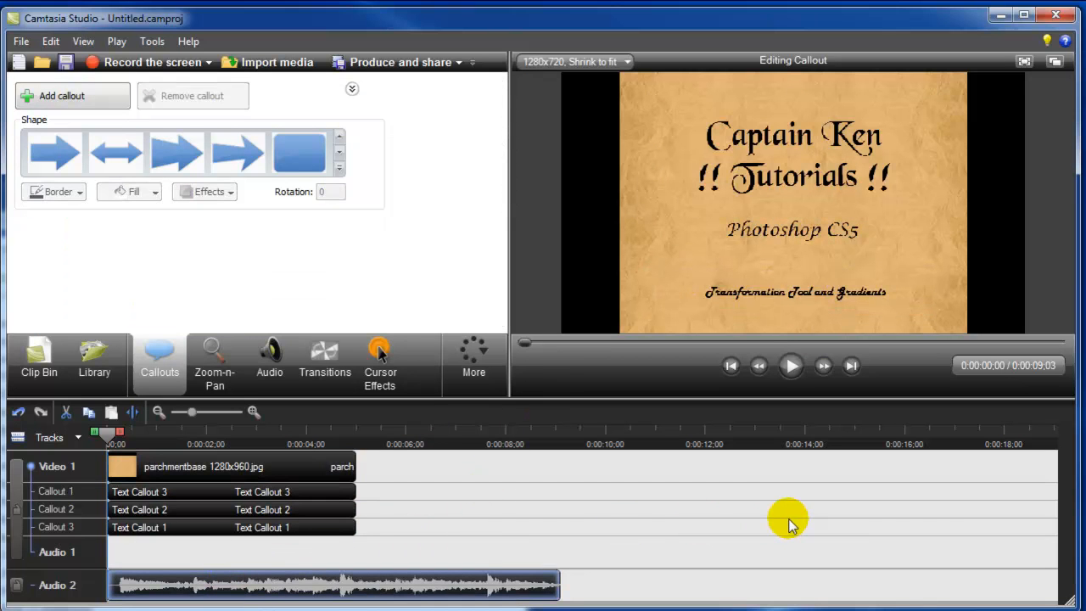
pyautogui.moveTo(46, 546)
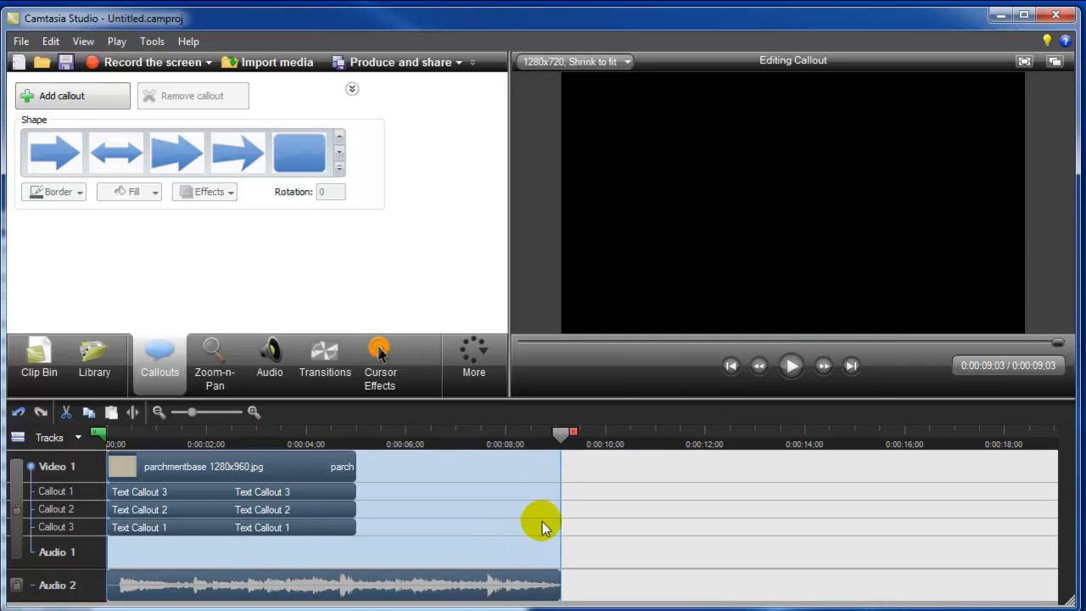
pyautogui.moveTo(296, 471)
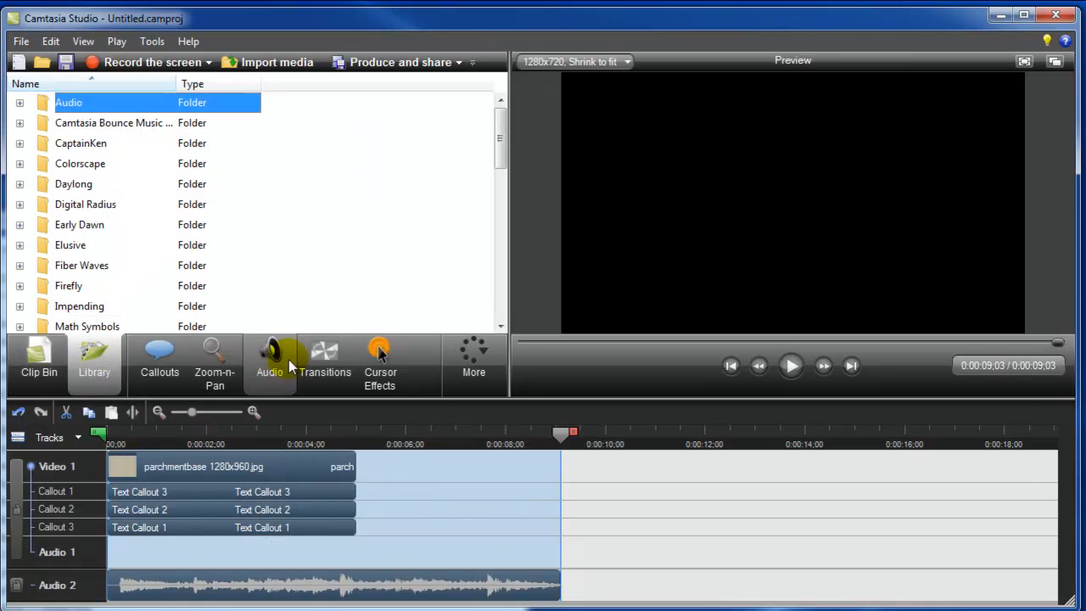
pyautogui.moveTo(252, 481)
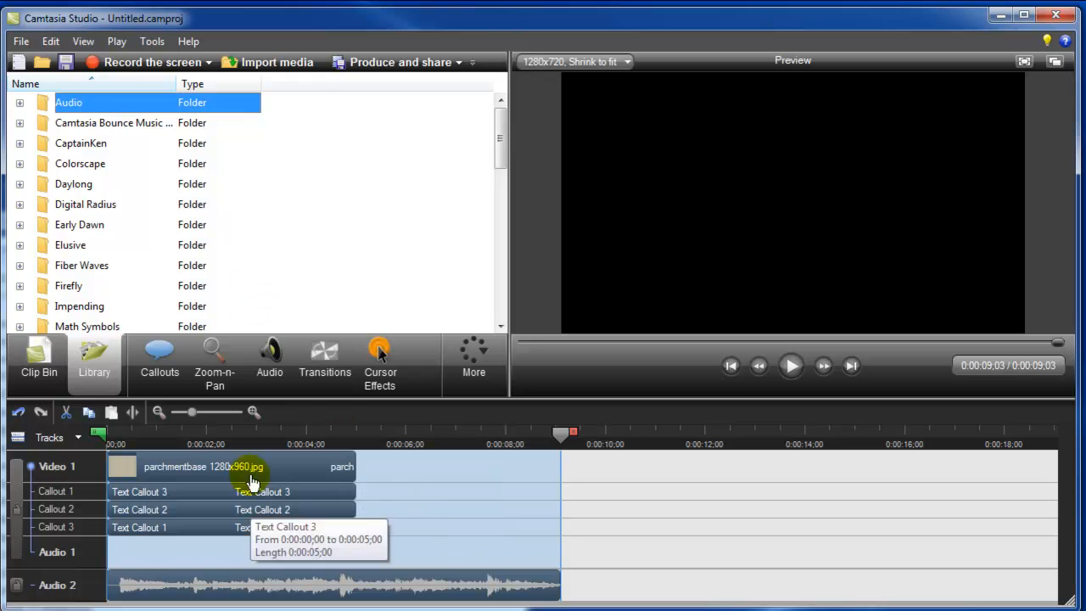
pyautogui.moveTo(392, 505)
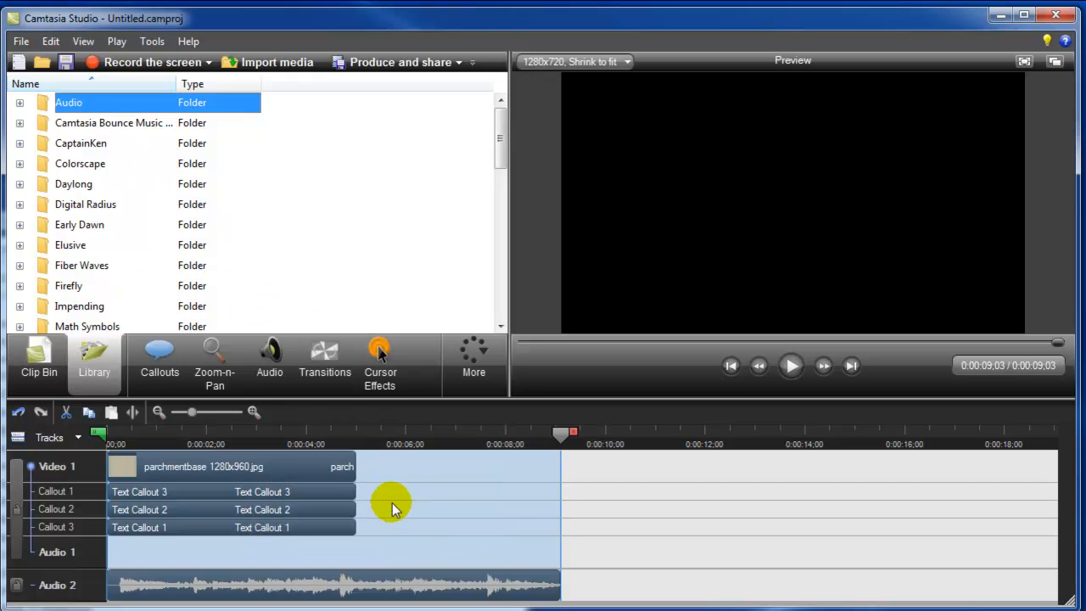
# Add the selected title timeline to the Library as a sequence named 'test'
pyautogui.rightClick(372, 542)
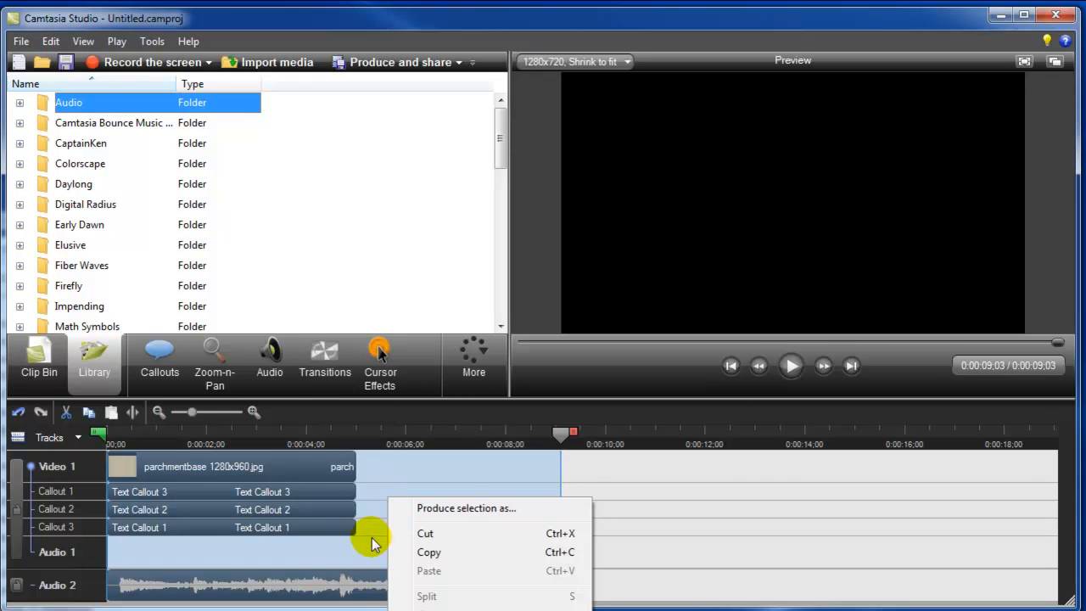
pyautogui.moveTo(372, 543)
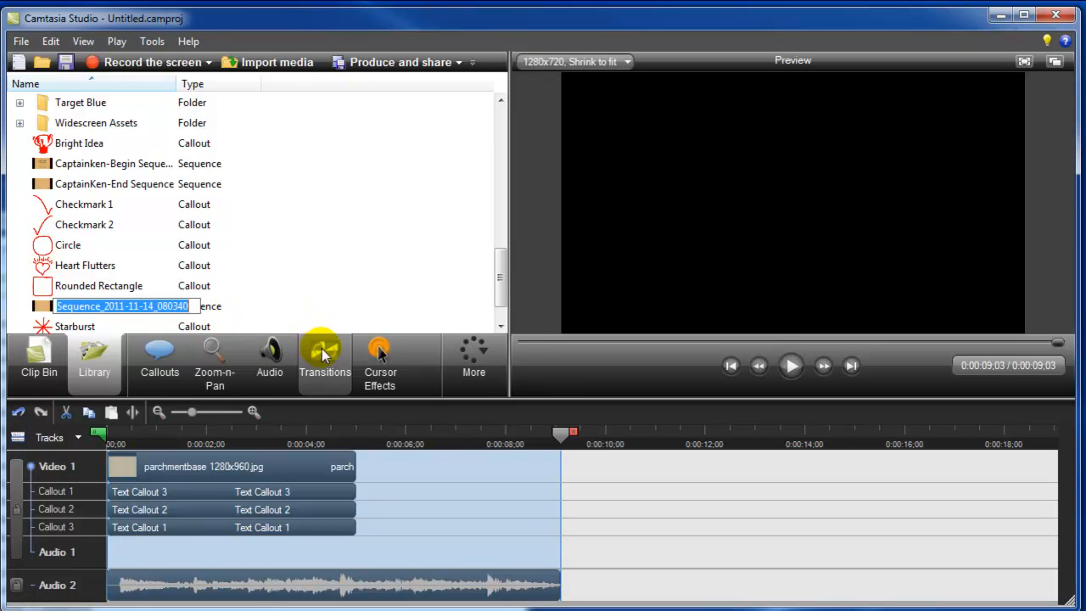
pyautogui.write('test')
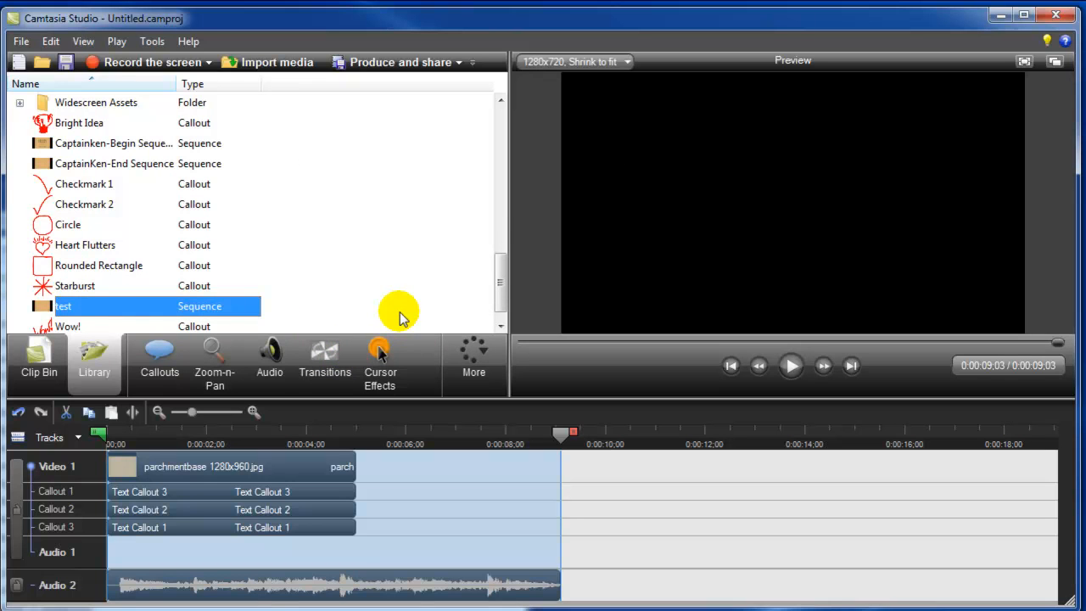
pyautogui.rightClick(403, 501)
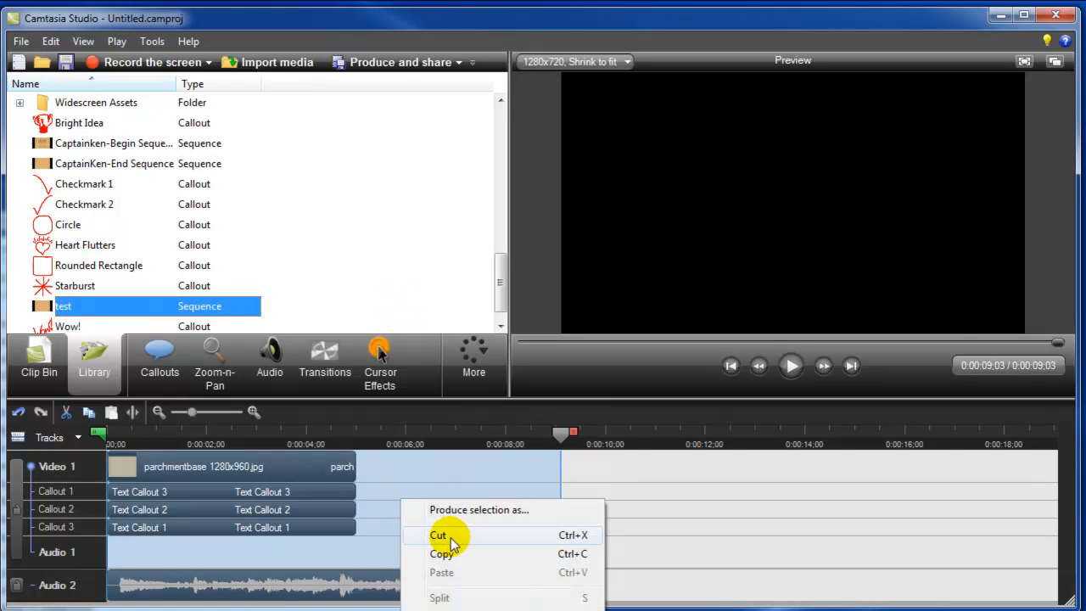
# Cut all clips from the timeline and drop the 'test' sequence back onto it
pyautogui.click(437, 534)
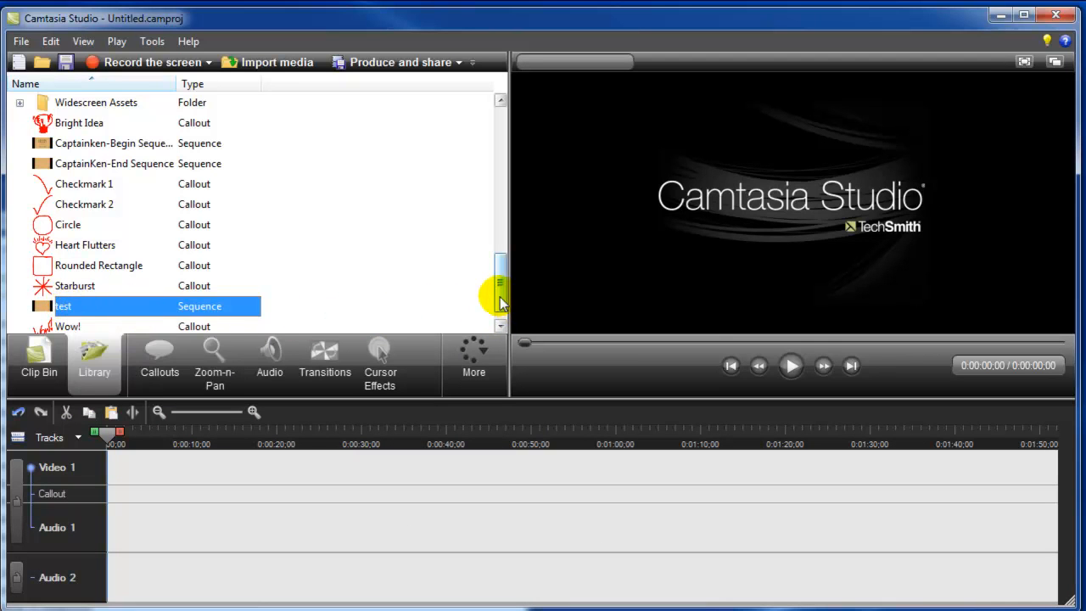
pyautogui.scroll(-3)
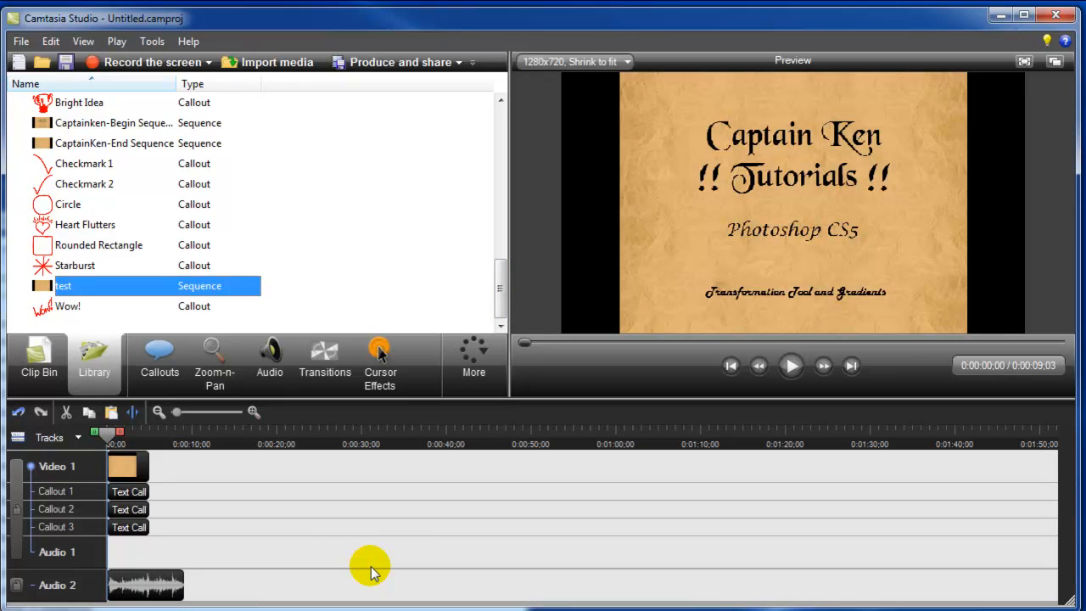
pyautogui.moveTo(316, 356)
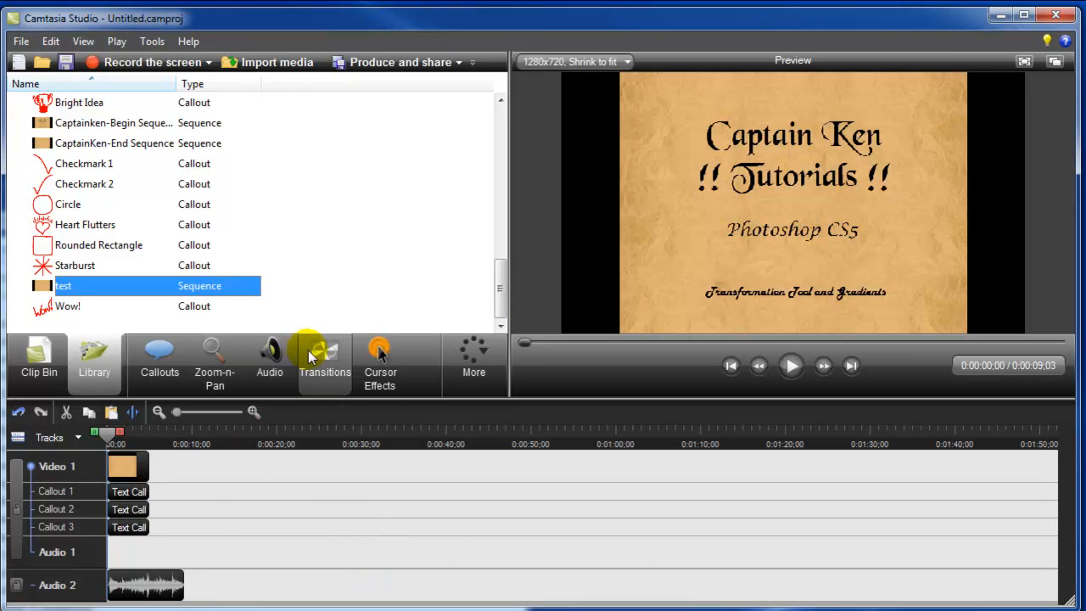
pyautogui.moveTo(441, 313)
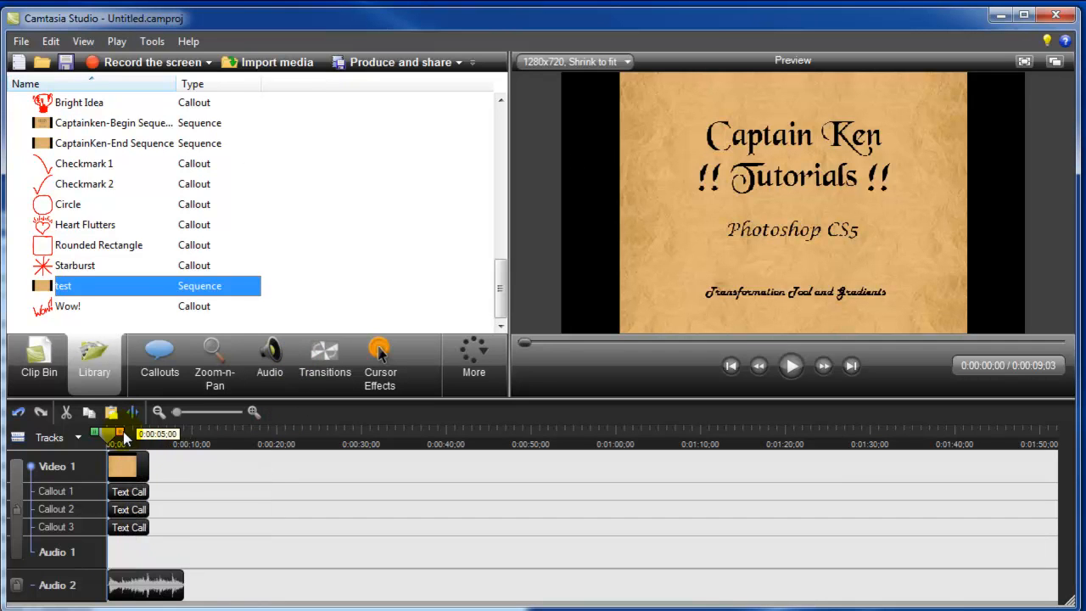
# Save the CaptainKen-End slide as library sequence 'test ending' and cut it from the timeline
pyautogui.rightClick(185, 510)
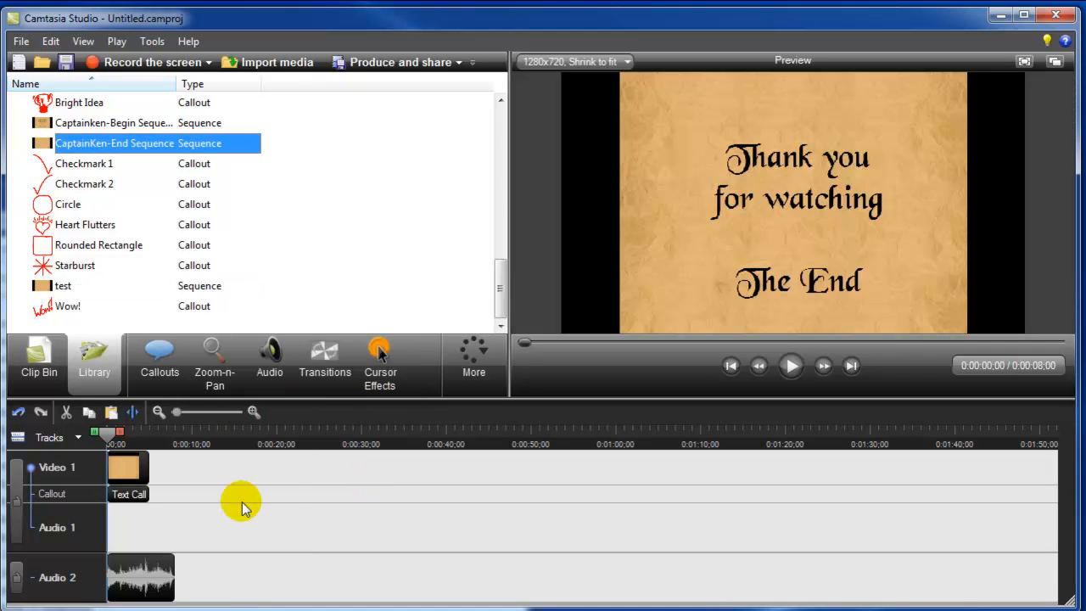
pyautogui.moveTo(144, 559)
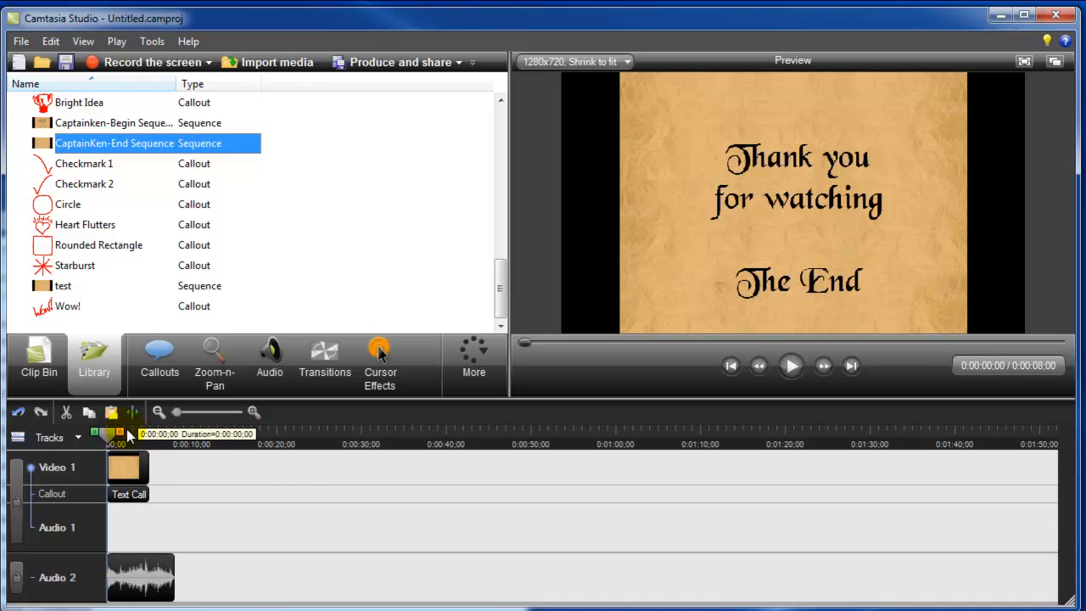
pyautogui.rightClick(129, 496)
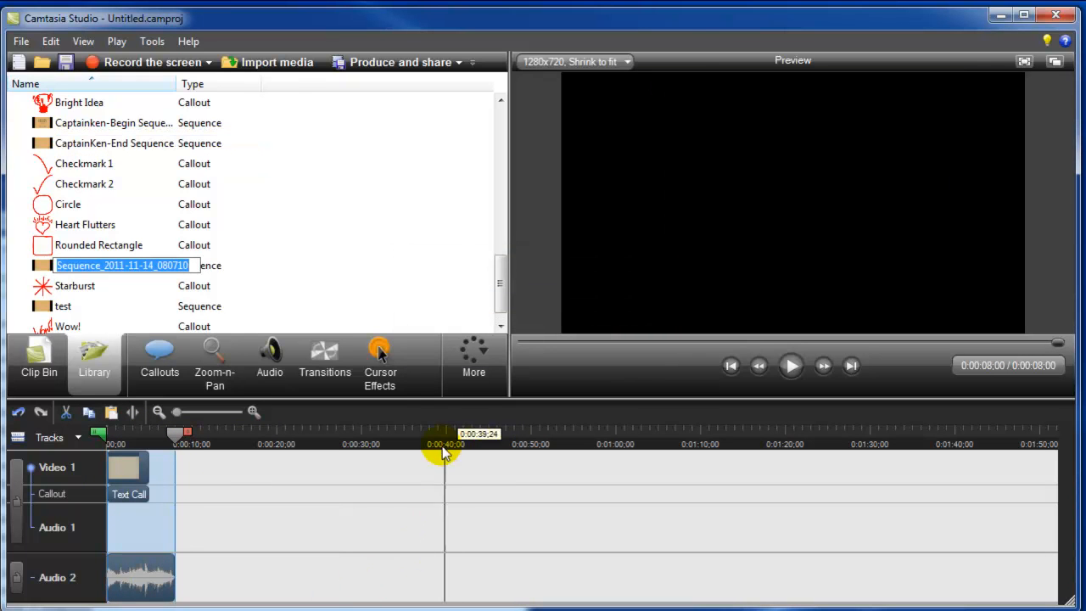
pyautogui.moveTo(379, 355)
pyautogui.write('test ending')
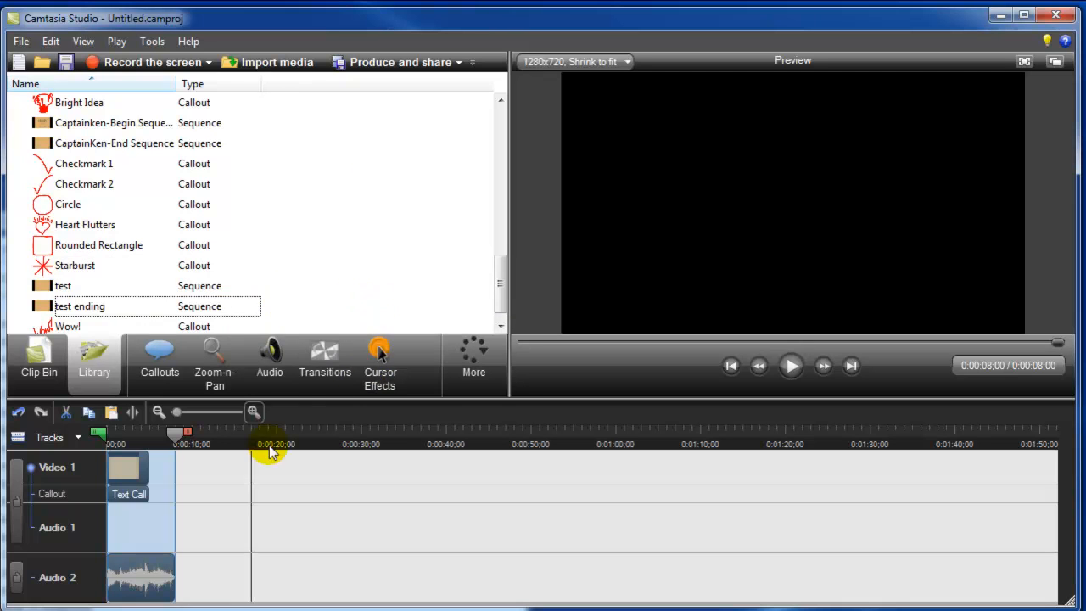
pyautogui.rightClick(128, 494)
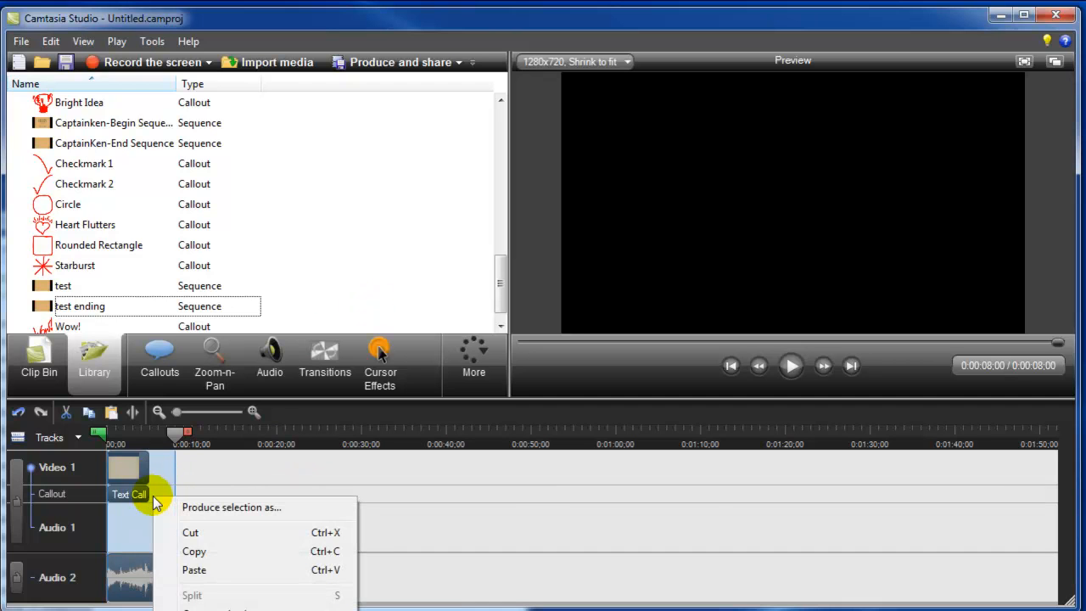
pyautogui.moveTo(193, 551)
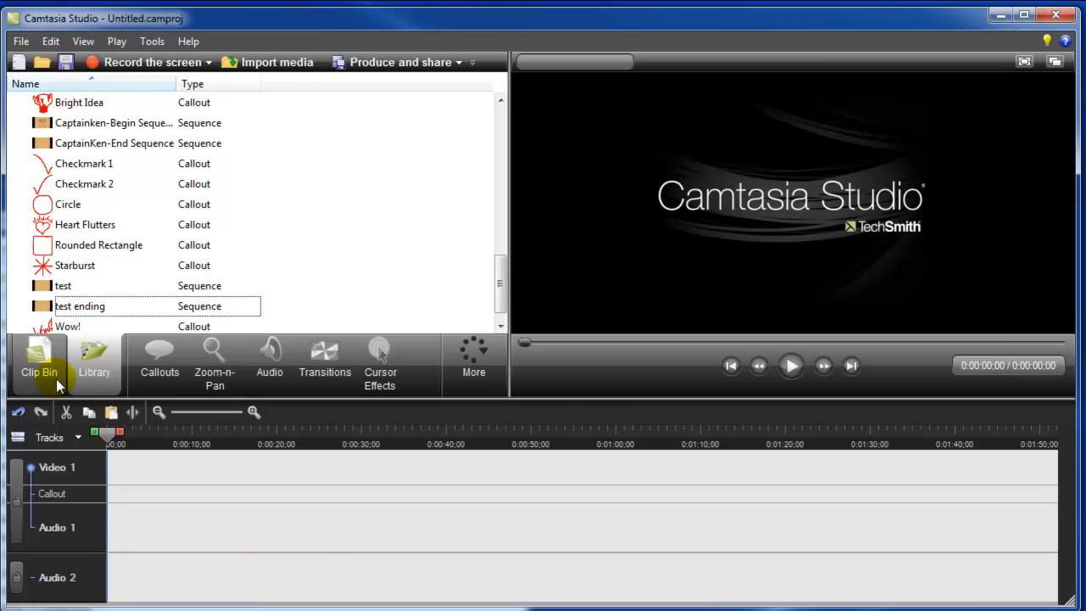
# Place the CaptainKen-End sequence on the timeline after the screen recording clip
pyautogui.click(62, 286)
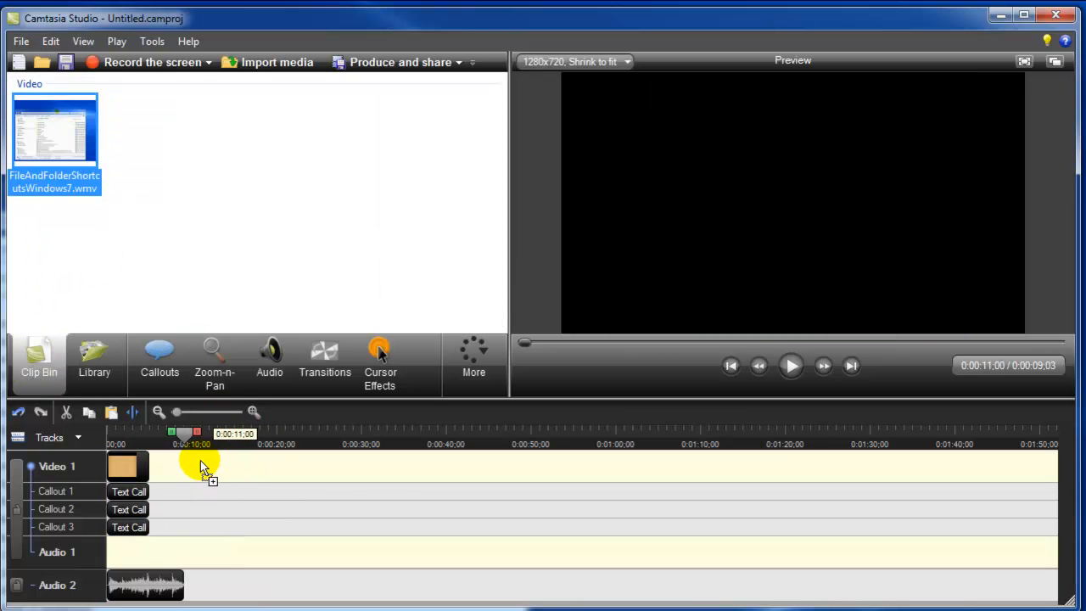
pyautogui.click(94, 358)
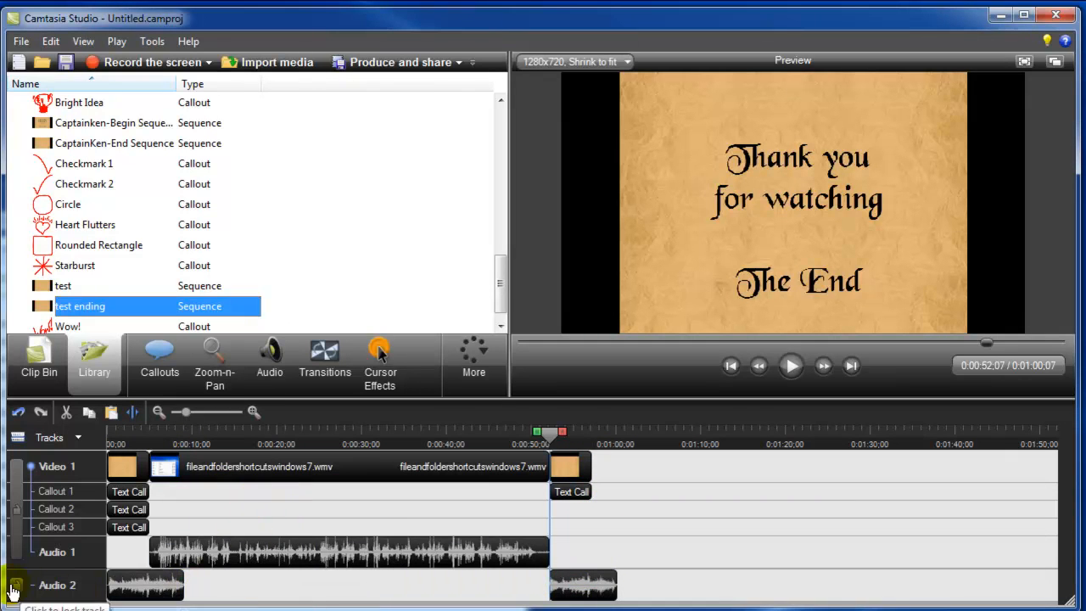
pyautogui.click(9, 584)
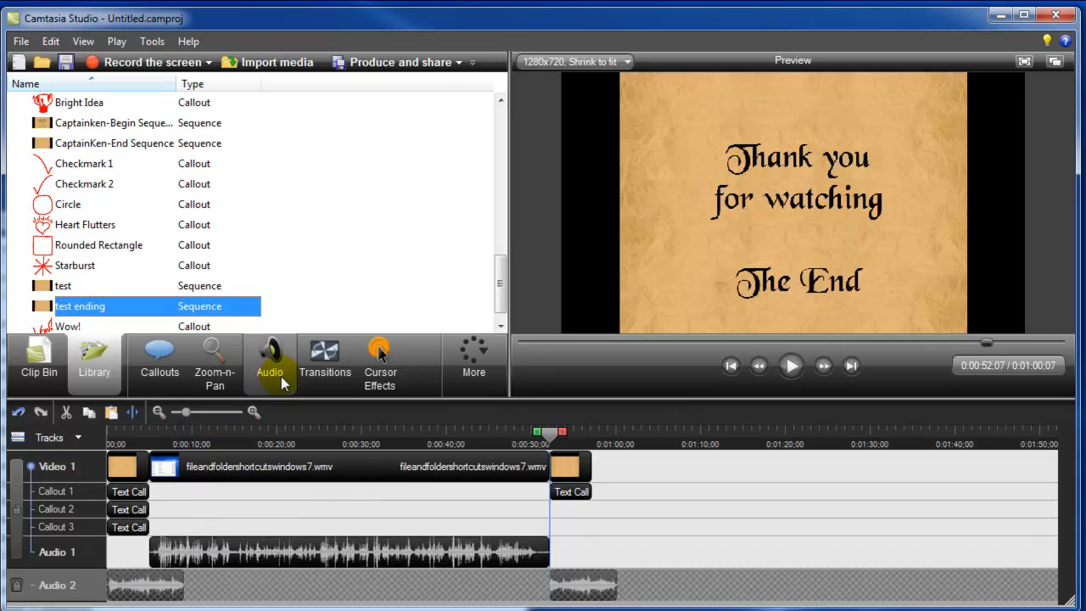
# Insert Flip transitions between the title slide, screen recording and ending slide
pyautogui.click(325, 356)
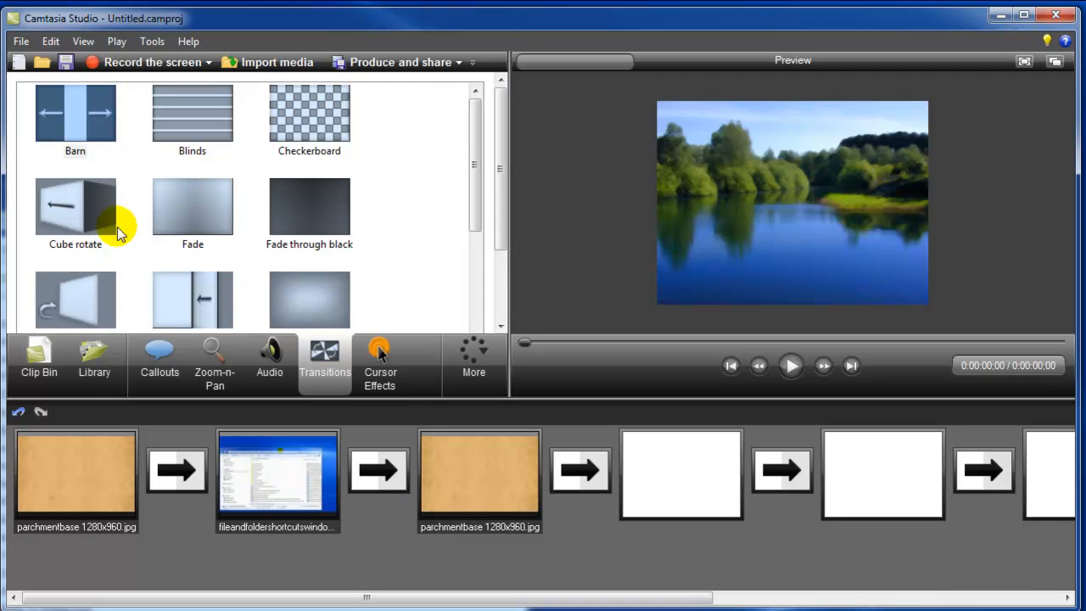
pyautogui.moveTo(480, 327)
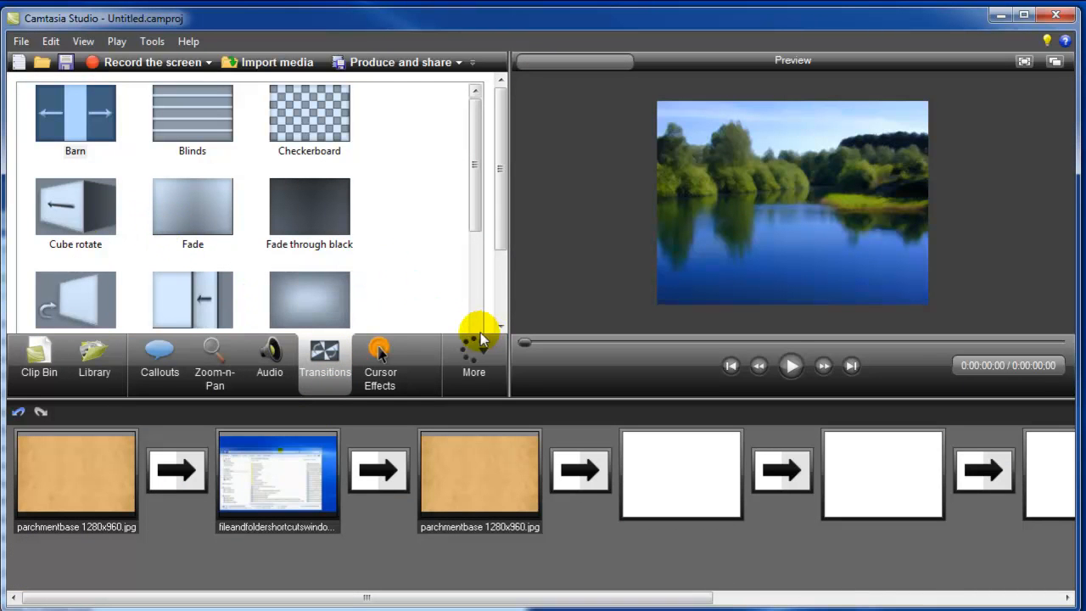
pyautogui.scroll(-3)
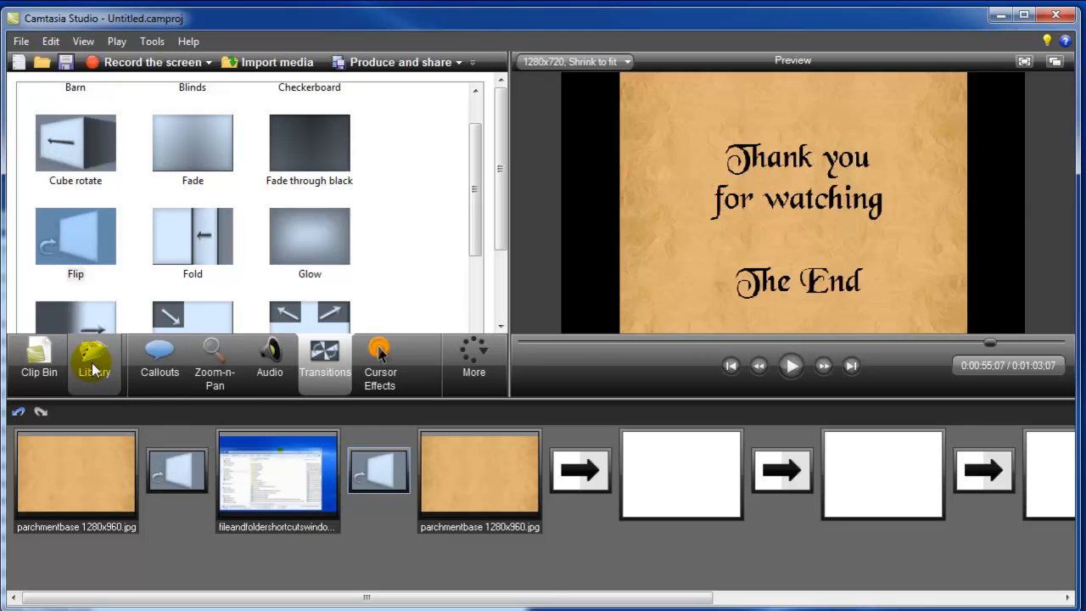
# Play the project from the Captain Ken Tutorials intro into the screen recording
pyautogui.click(93, 360)
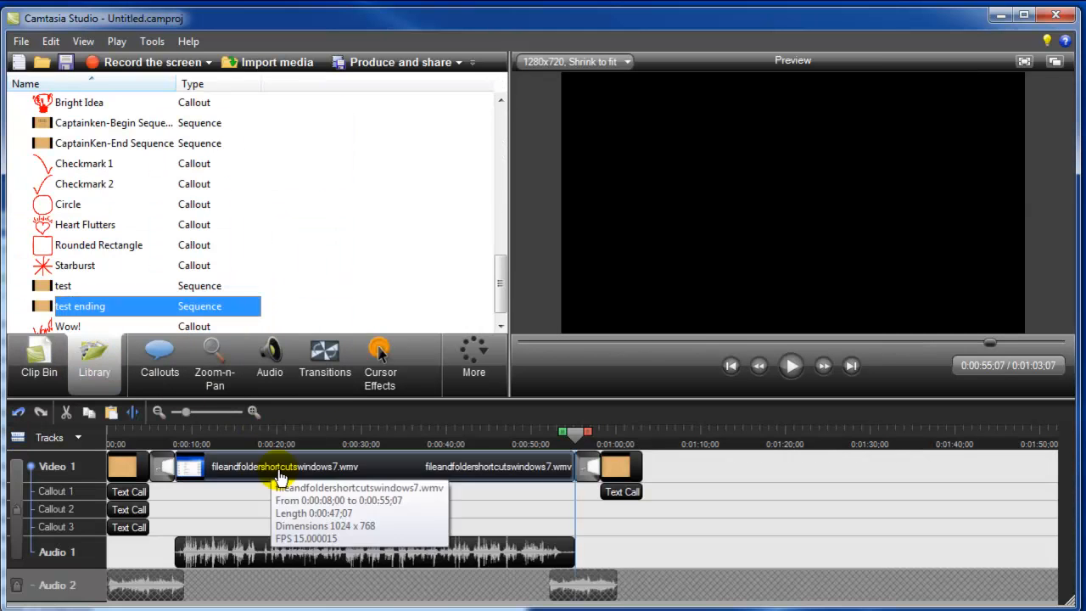
pyautogui.moveTo(622, 543)
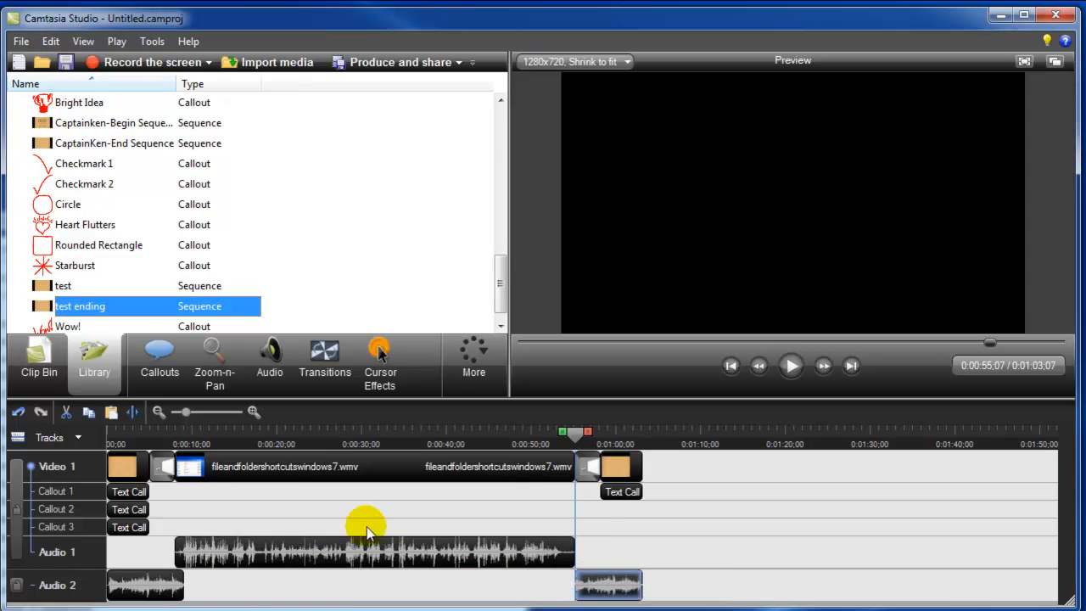
pyautogui.moveTo(362, 506)
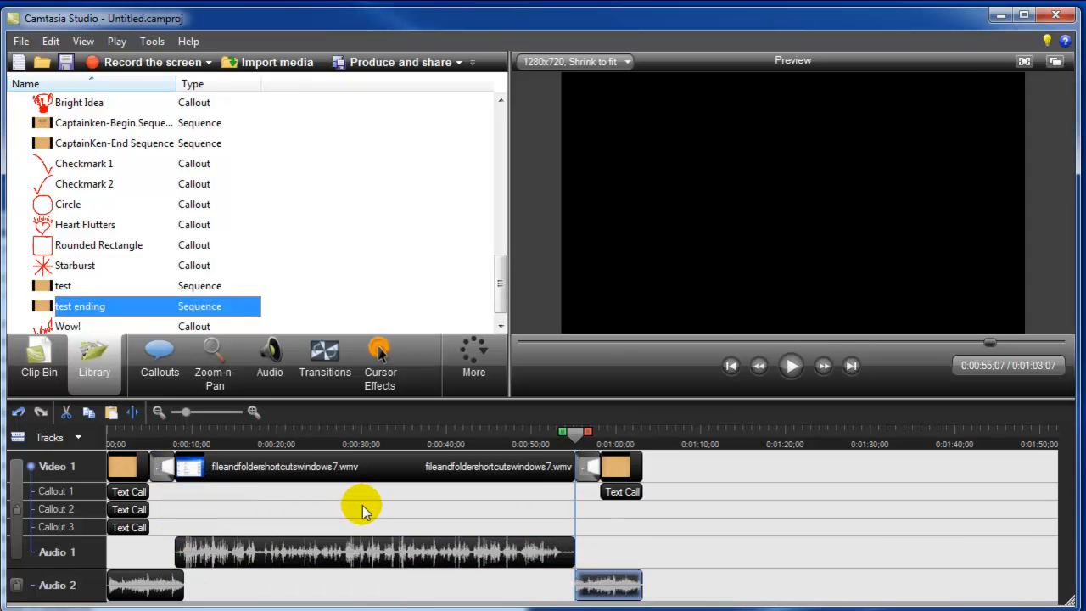
pyautogui.click(127, 443)
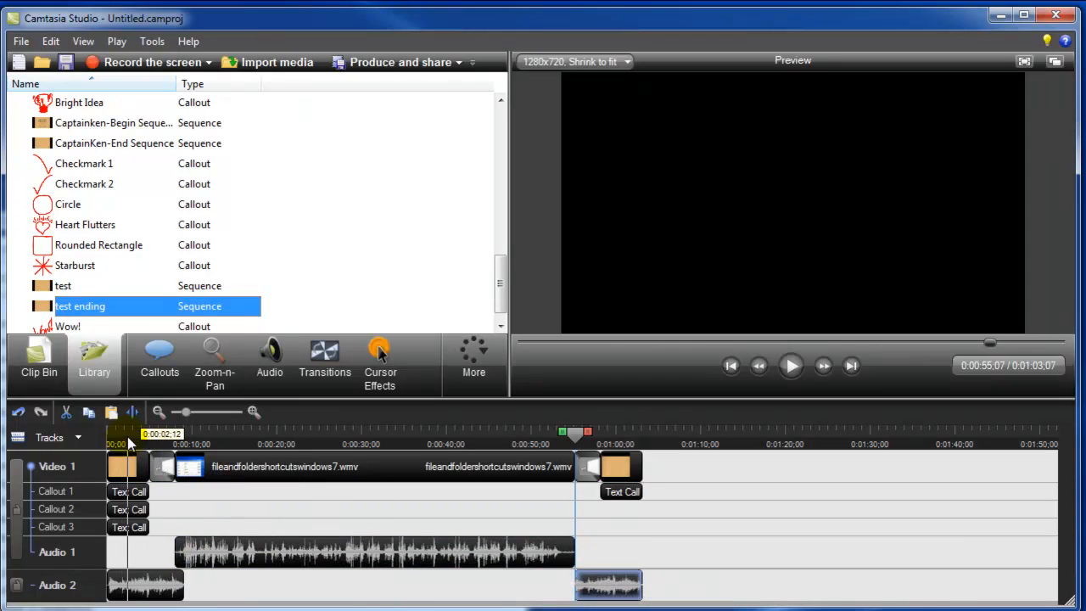
pyautogui.click(792, 365)
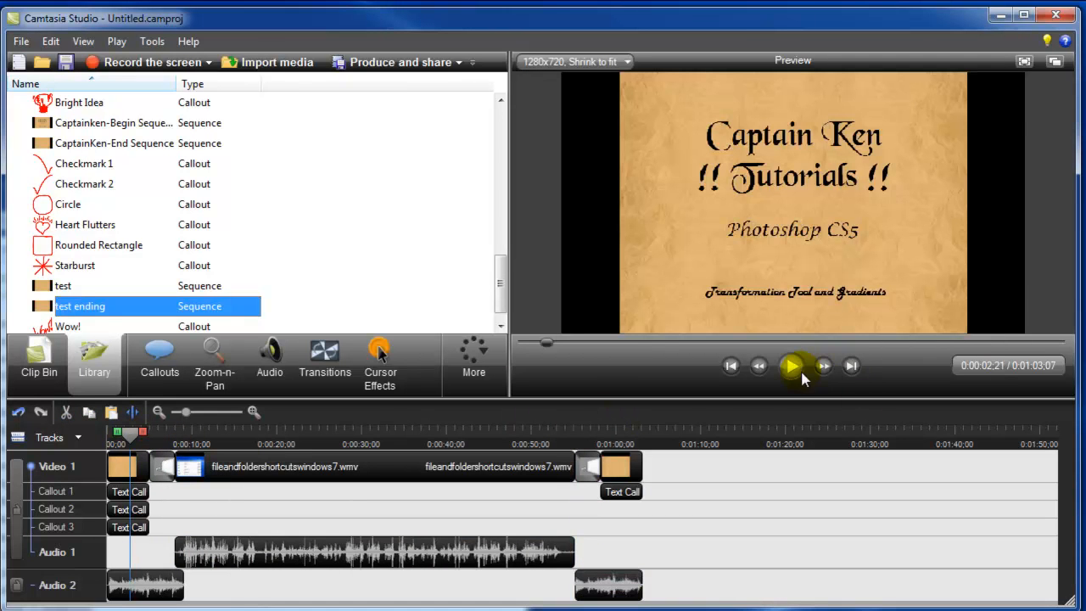
pyautogui.click(793, 366)
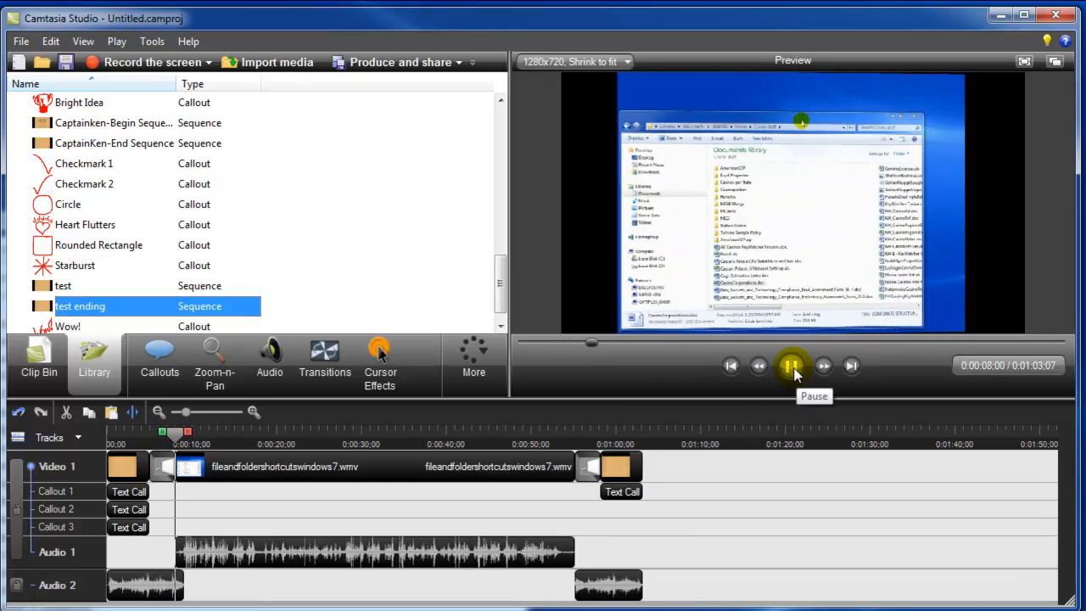
pyautogui.click(789, 365)
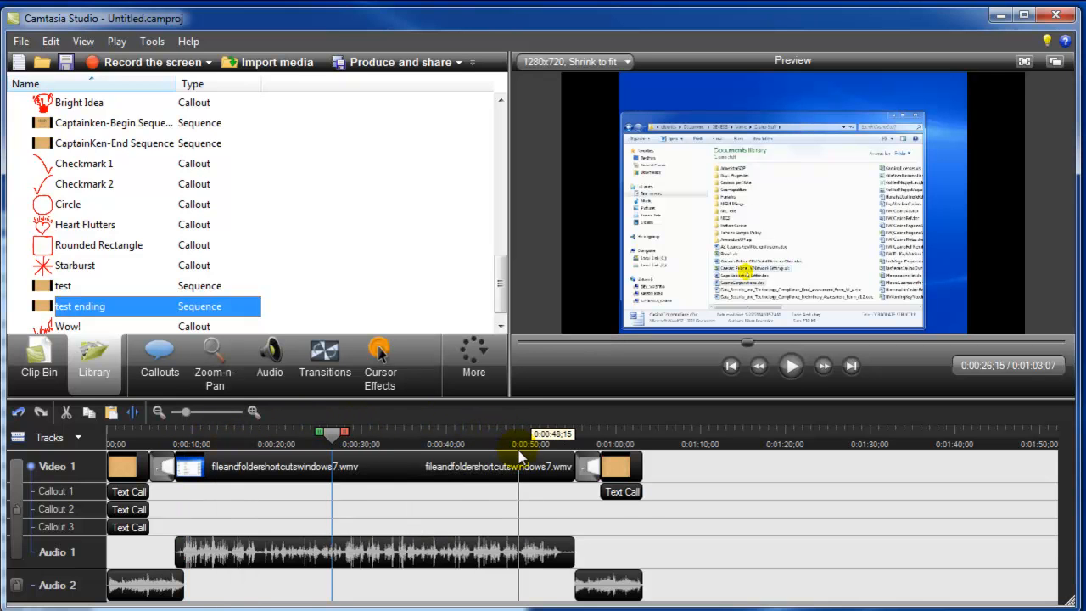
pyautogui.moveTo(220, 498)
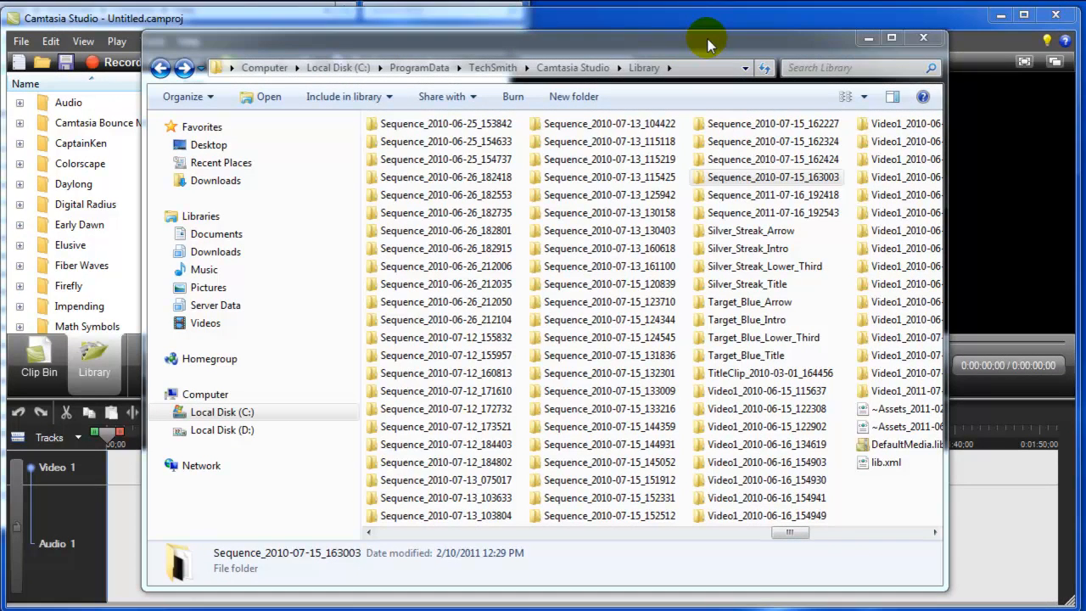
pyautogui.moveTo(679, 41)
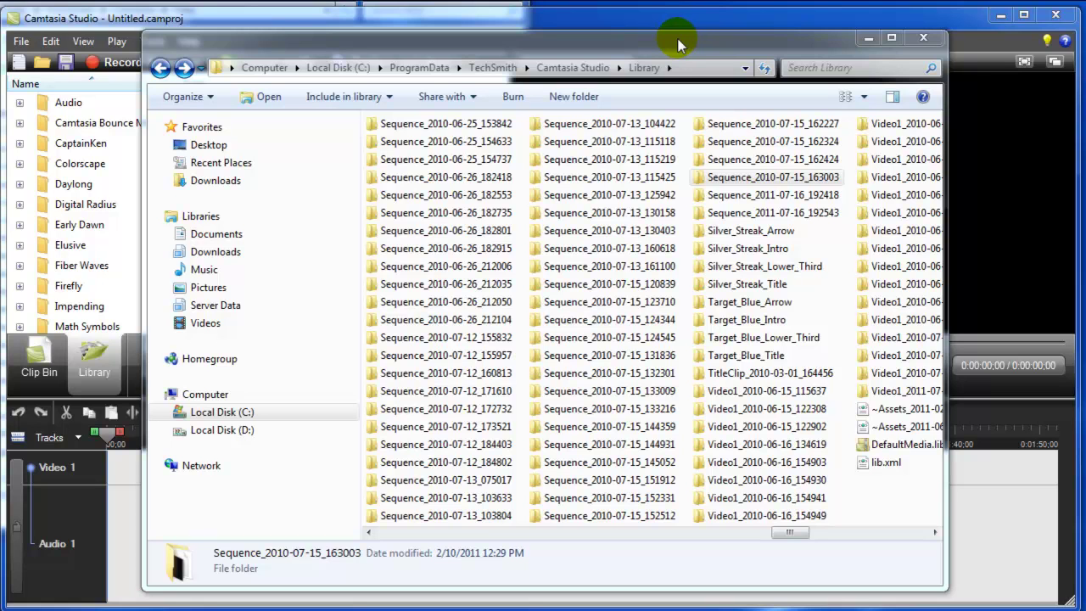
pyautogui.moveTo(695, 76)
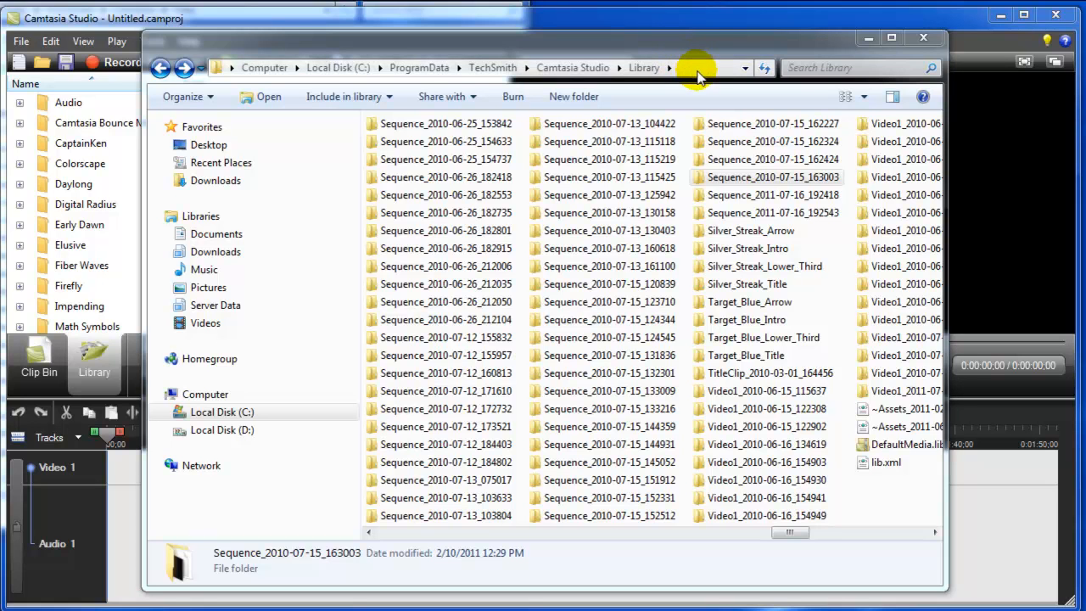
# Show the full C:\ProgramData\TechSmith\Camtasia Studio\Library path in Explorer
pyautogui.click(703, 68)
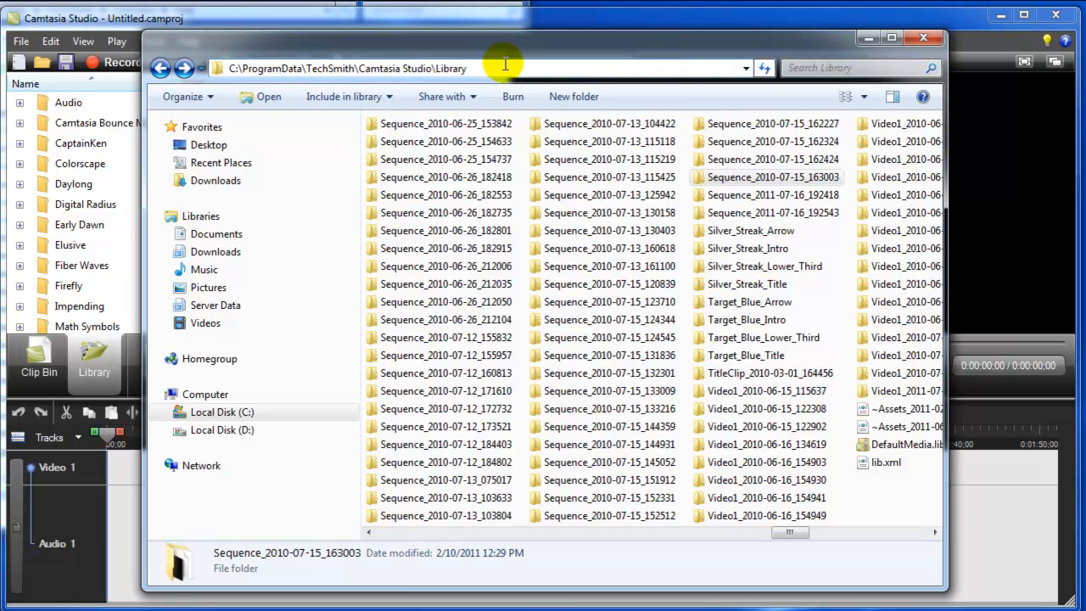
pyautogui.moveTo(349, 83)
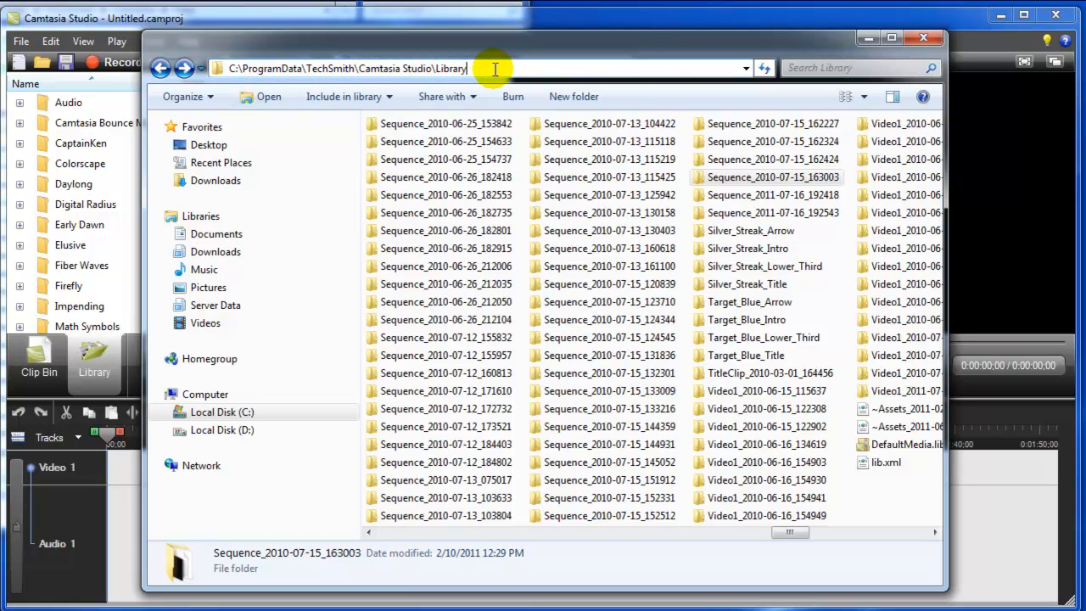
pyautogui.moveTo(713, 93)
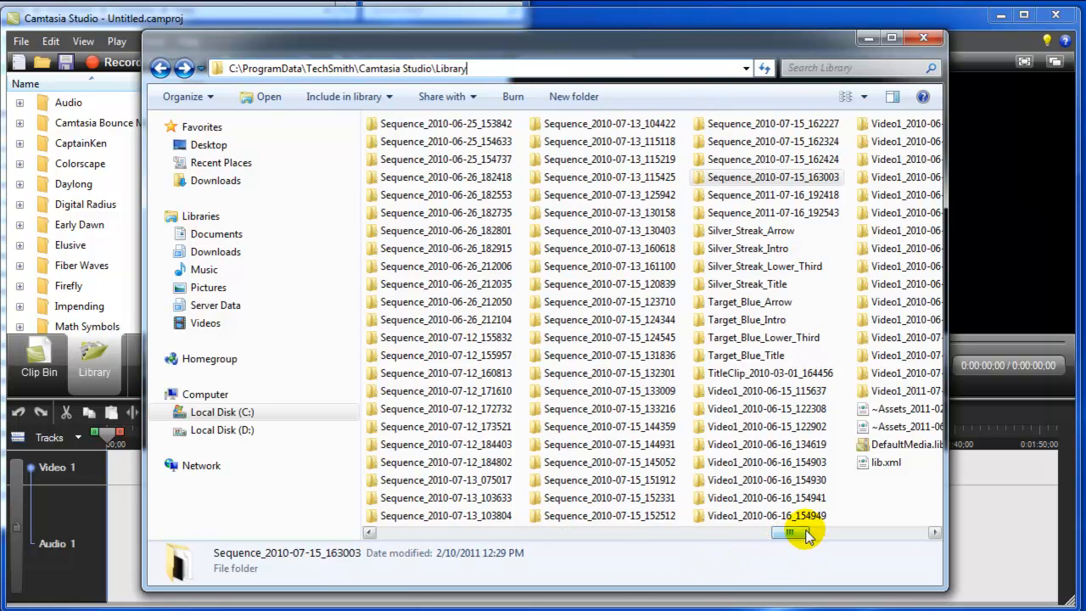
pyautogui.moveTo(802, 531); pyautogui.dragTo(713, 532)
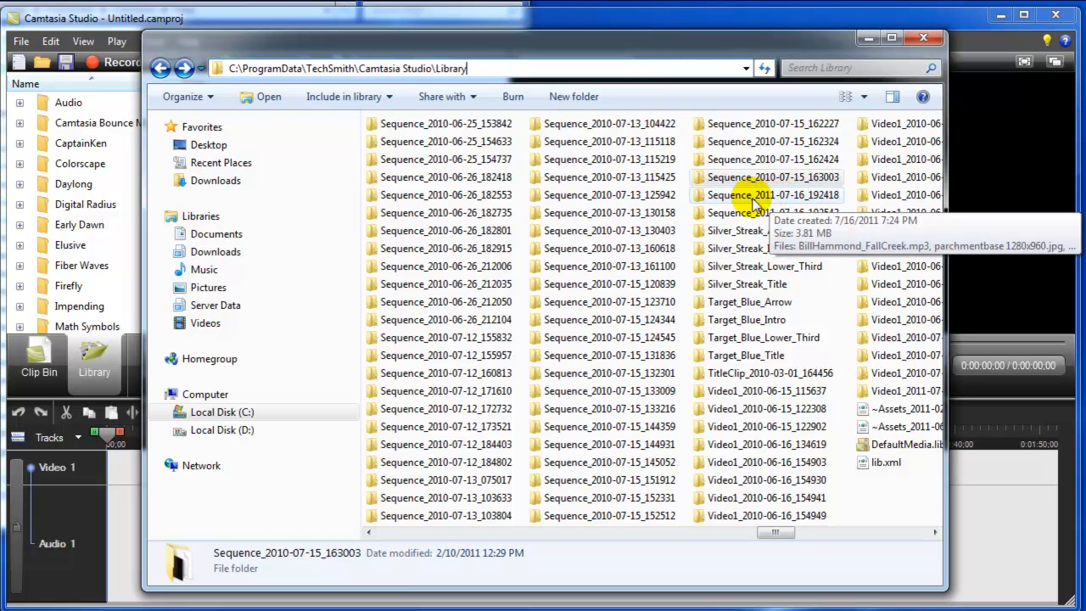
pyautogui.doubleClick(760, 194)
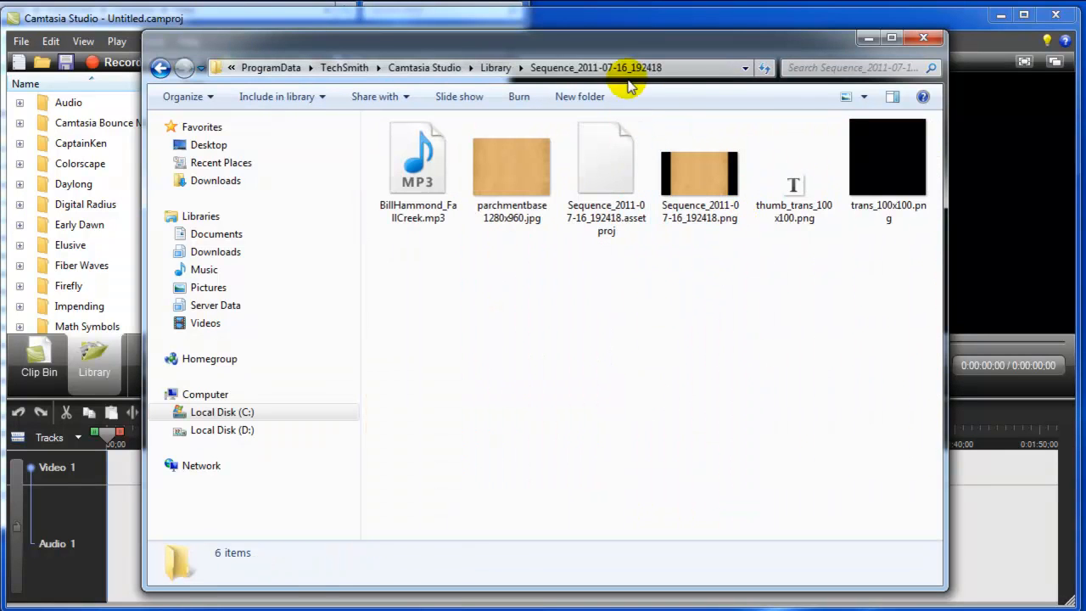
pyautogui.moveTo(286, 139)
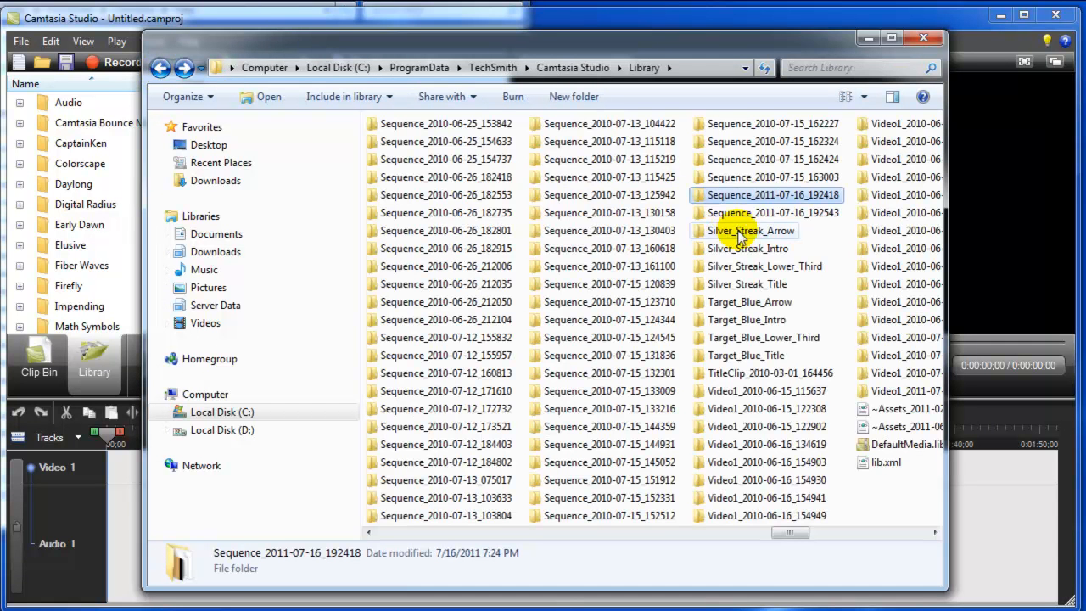
pyautogui.doubleClick(768, 212)
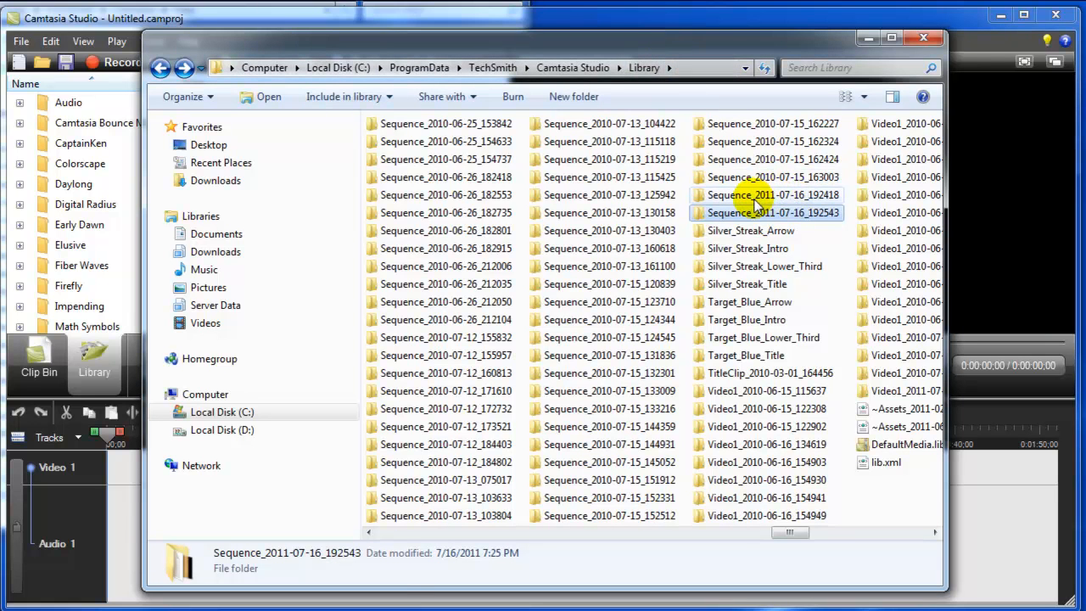
pyautogui.doubleClick(766, 194)
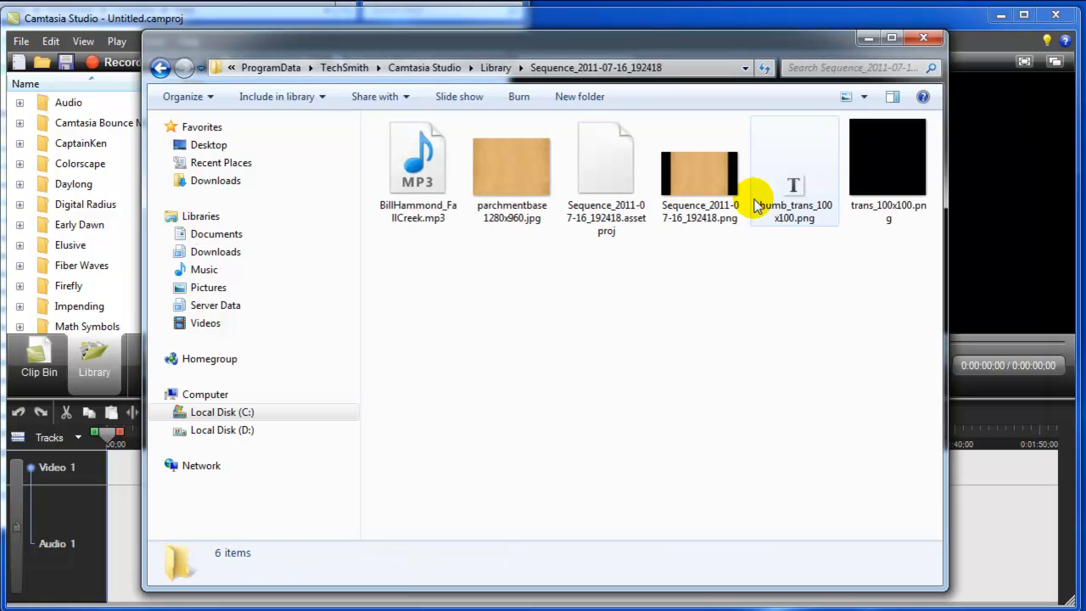
pyautogui.moveTo(755, 288)
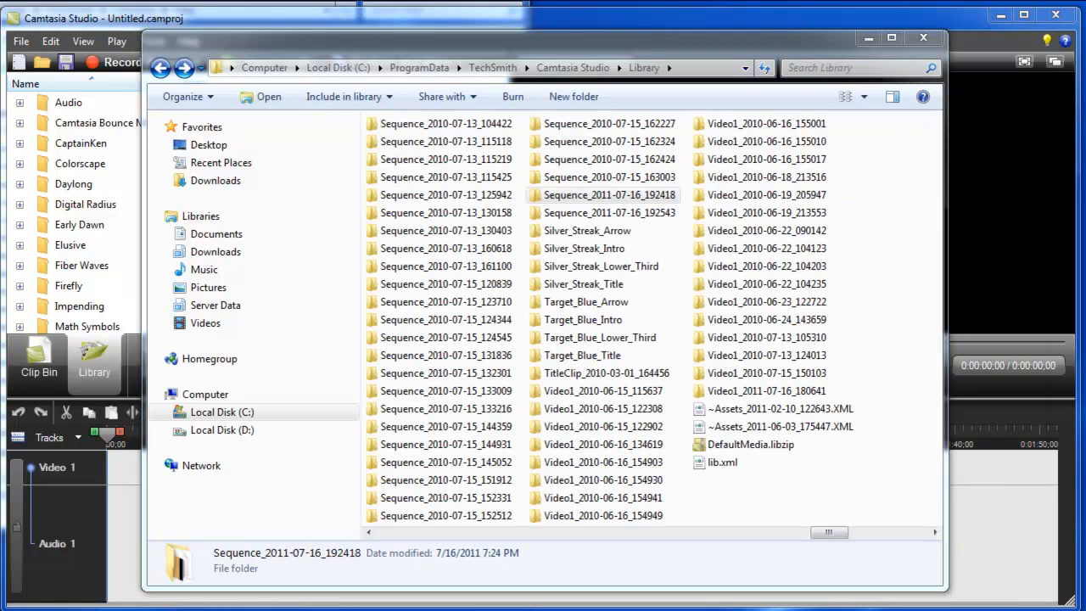
# Select lib.xml in the Library folder to view its details
pyautogui.click(743, 445)
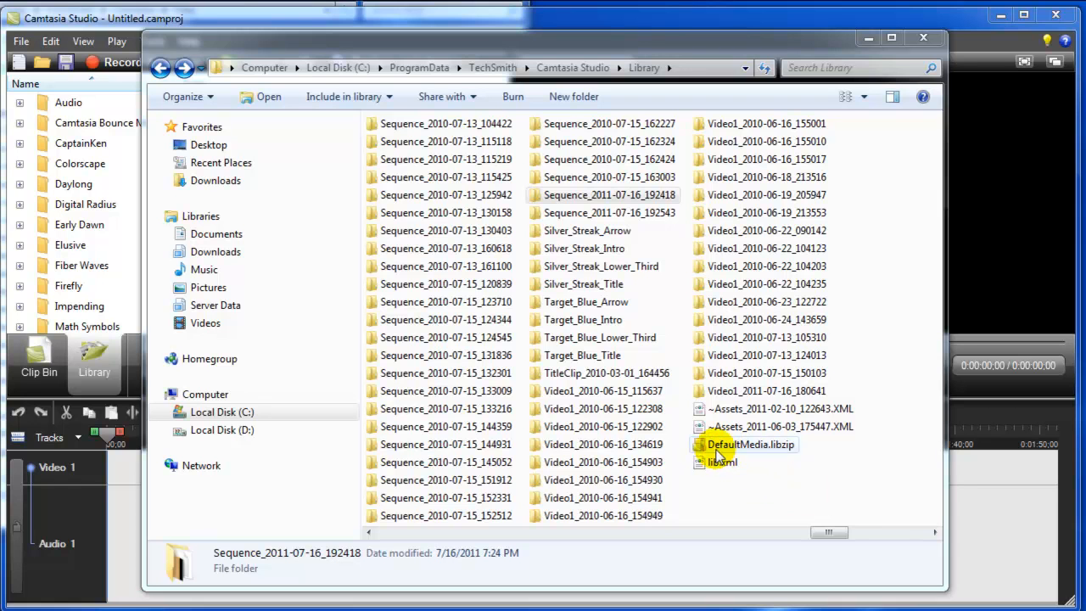
pyautogui.click(718, 462)
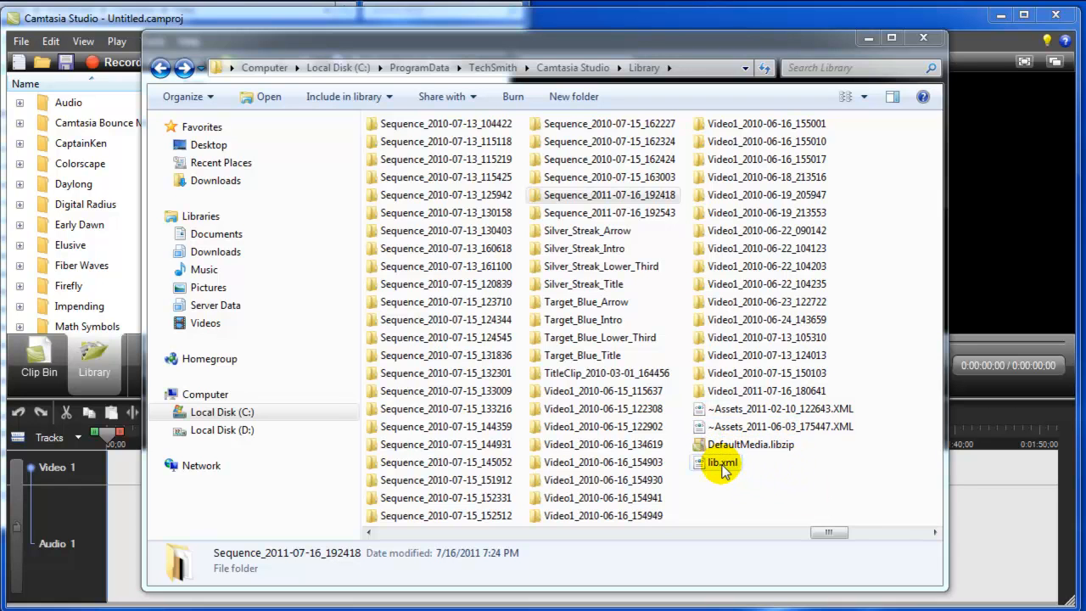
pyautogui.click(719, 461)
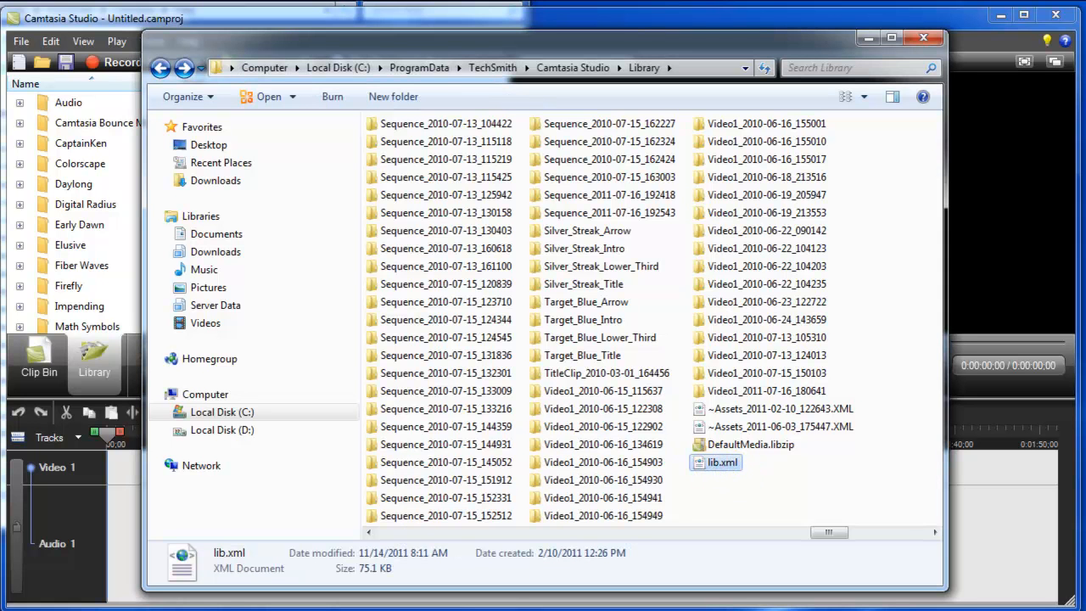
pyautogui.doubleClick(722, 462)
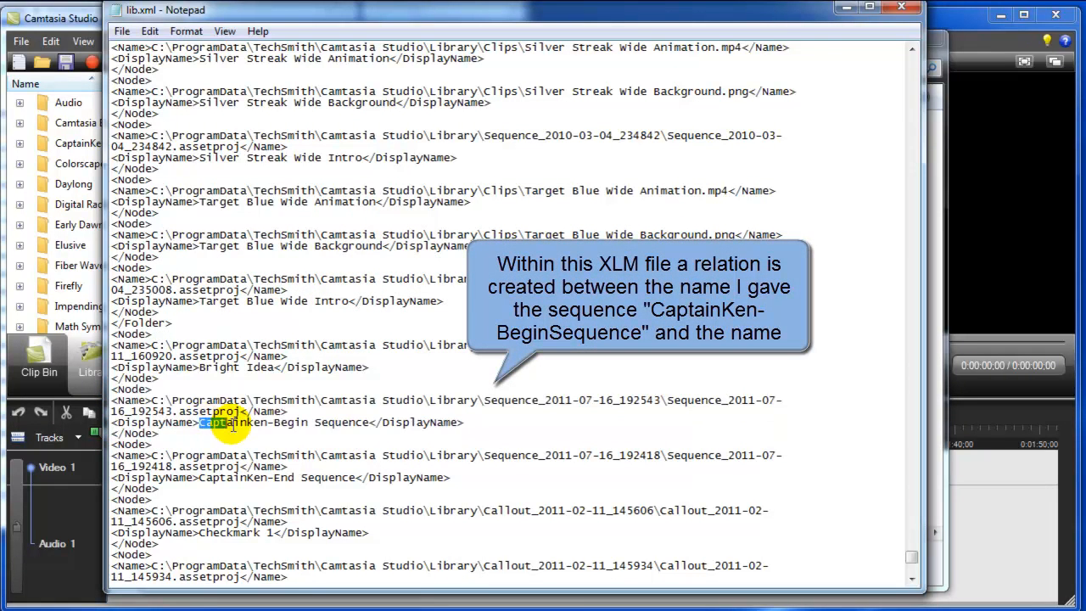
pyautogui.moveTo(200, 422); pyautogui.dragTo(355, 421)
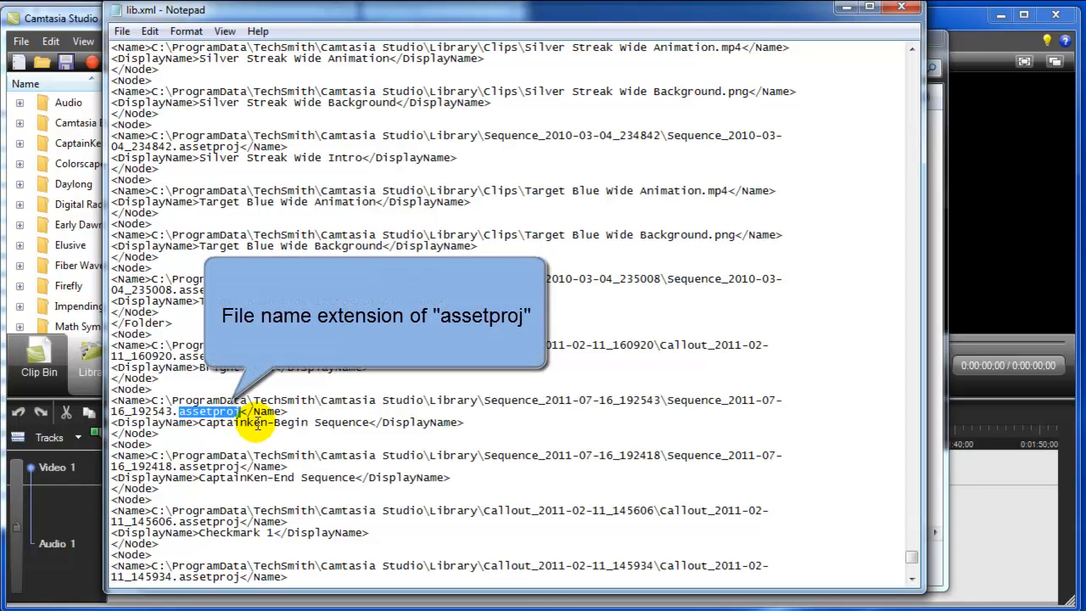
pyautogui.moveTo(517, 225)
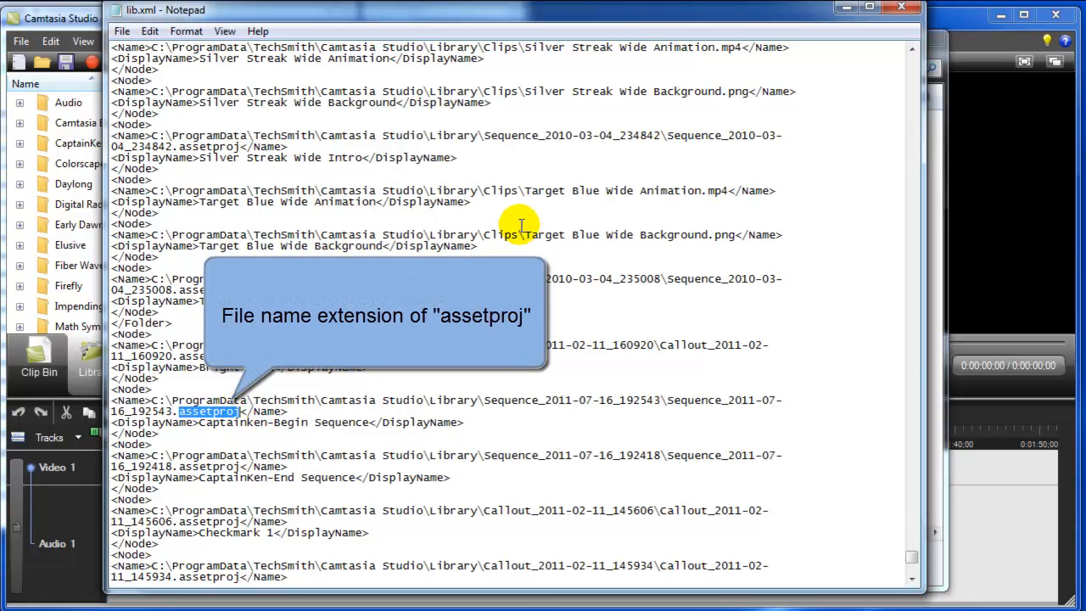
pyautogui.moveTo(430, 384)
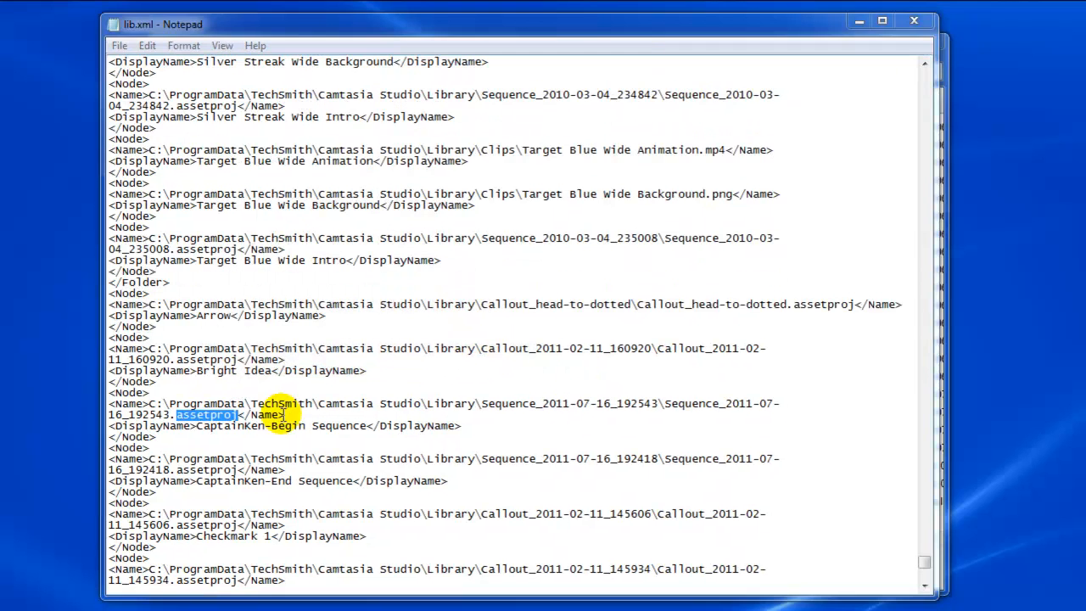
pyautogui.moveTo(882, 378)
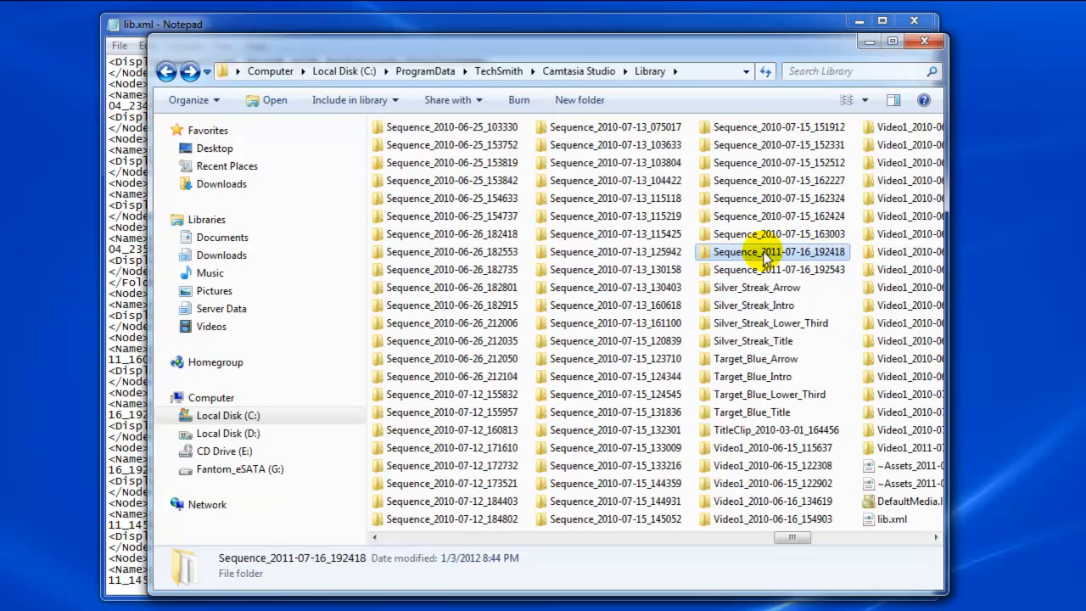
pyautogui.moveTo(763, 255)
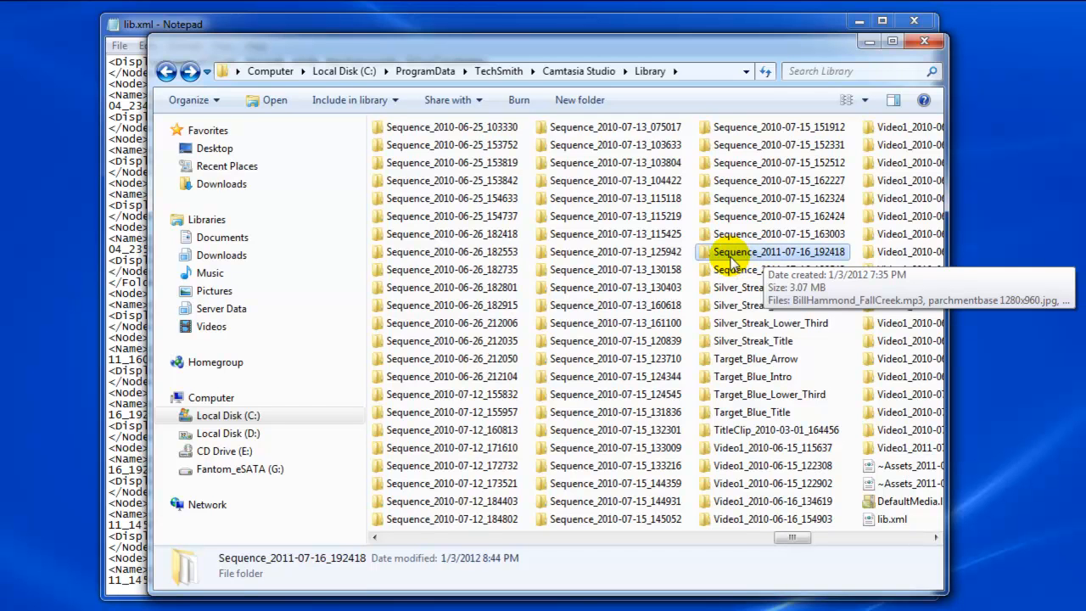
pyautogui.moveTo(748, 266)
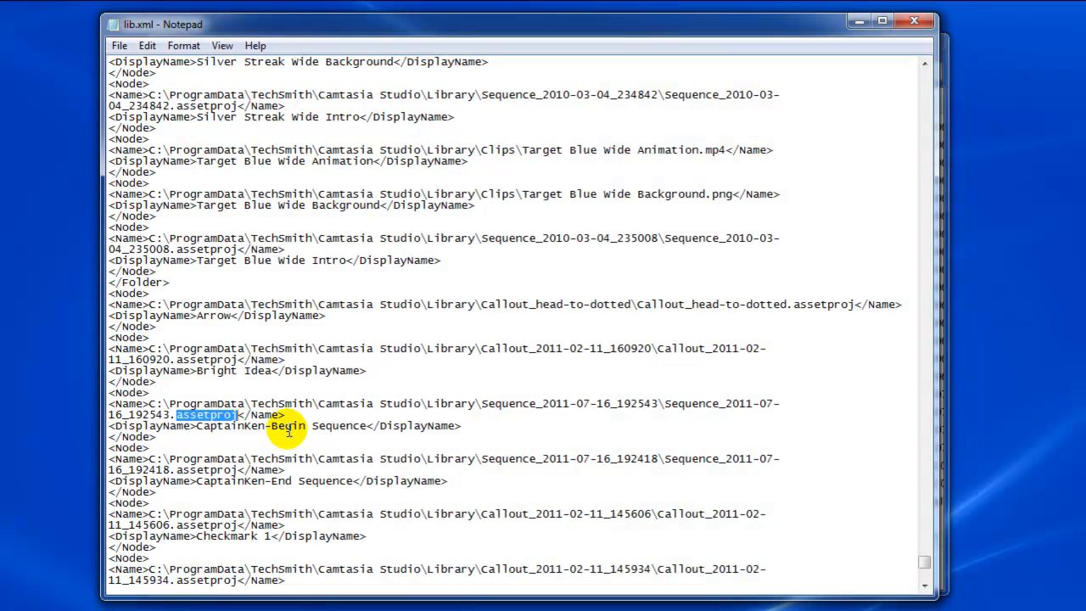
pyautogui.moveTo(198, 425); pyautogui.dragTo(366, 425)
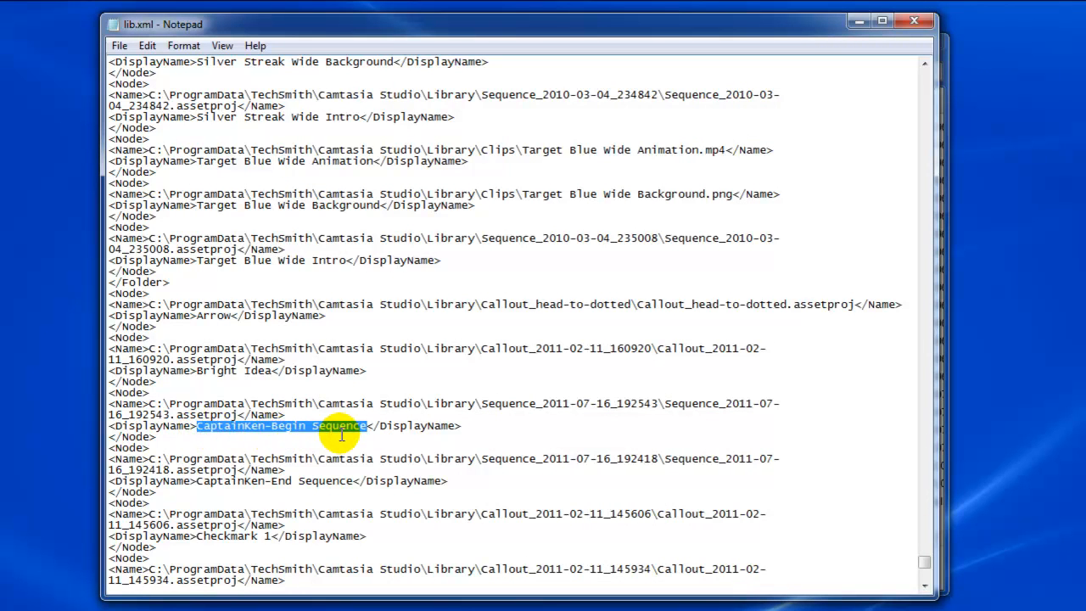
pyautogui.moveTo(316, 435)
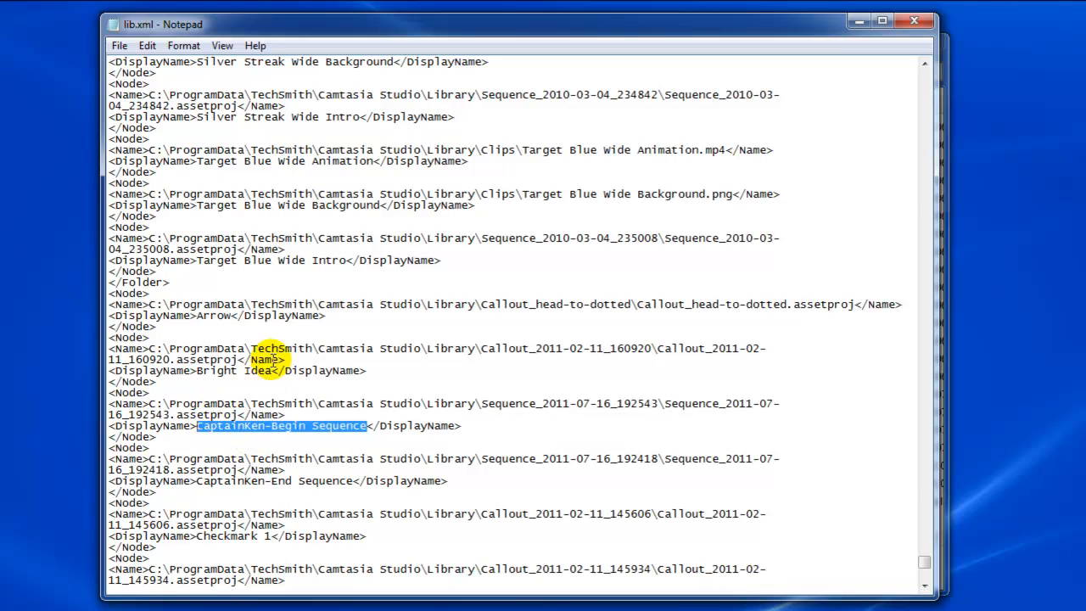
pyautogui.moveTo(765, 294)
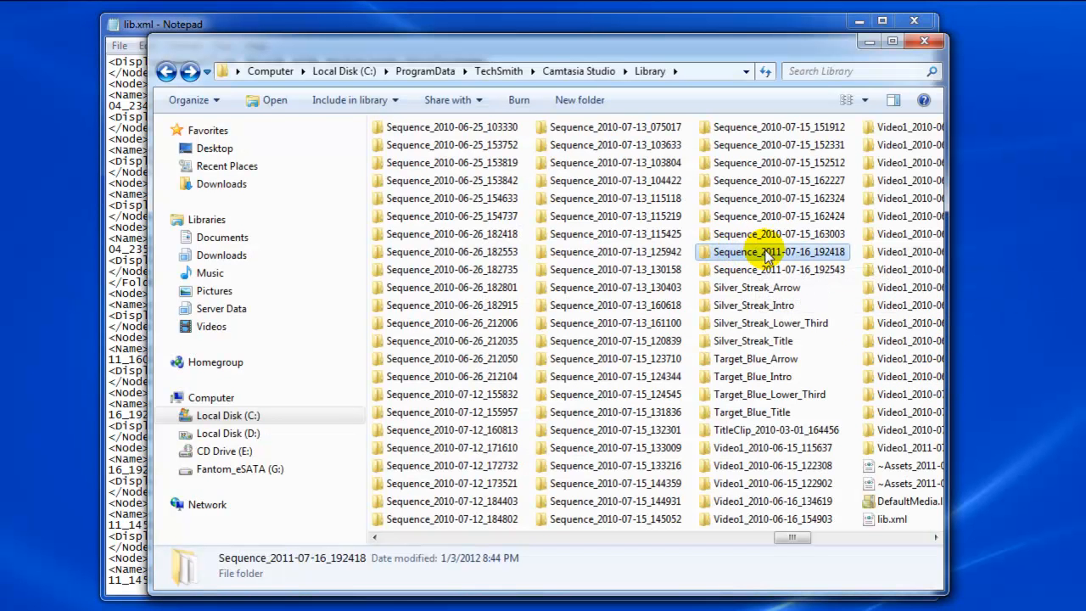
pyautogui.moveTo(766, 255)
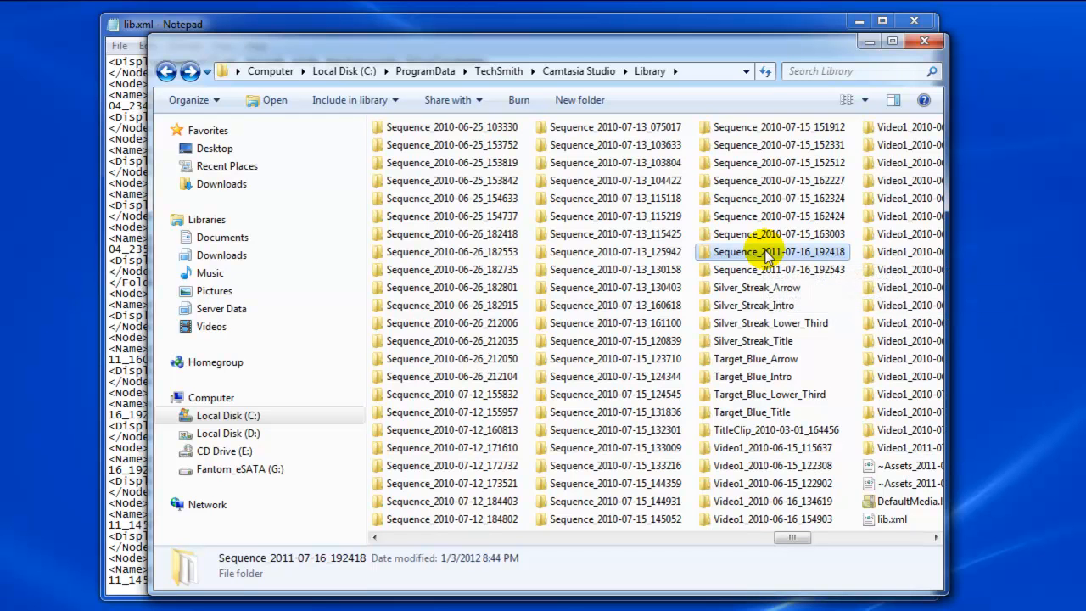
# Rename folder Sequence_2011-07-16_192418 to seq_CaptainKen_End
pyautogui.rightClick(766, 251)
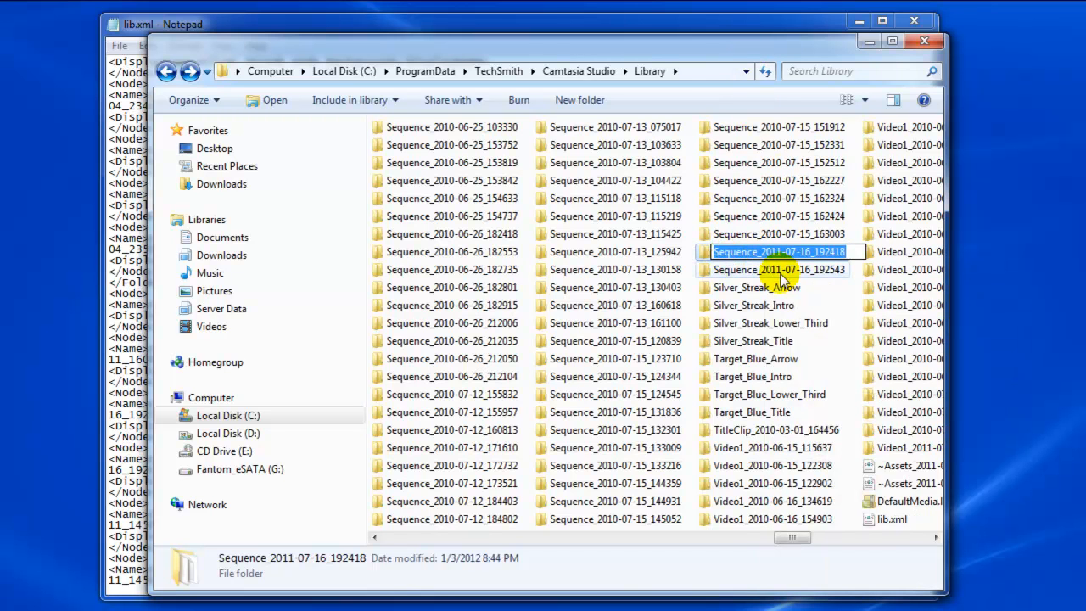
pyautogui.write('seq')
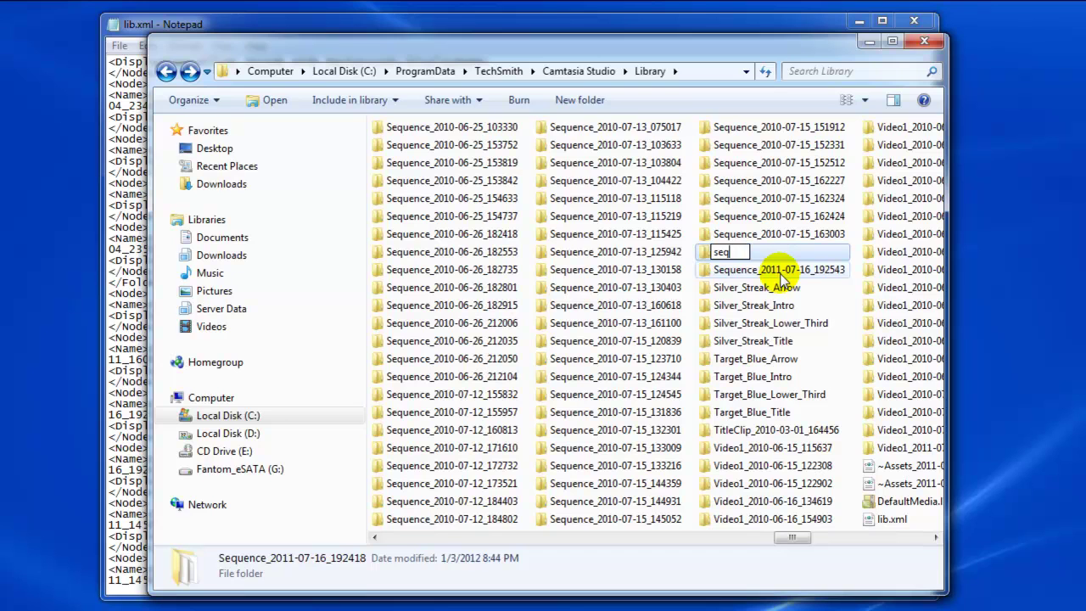
pyautogui.write('_')
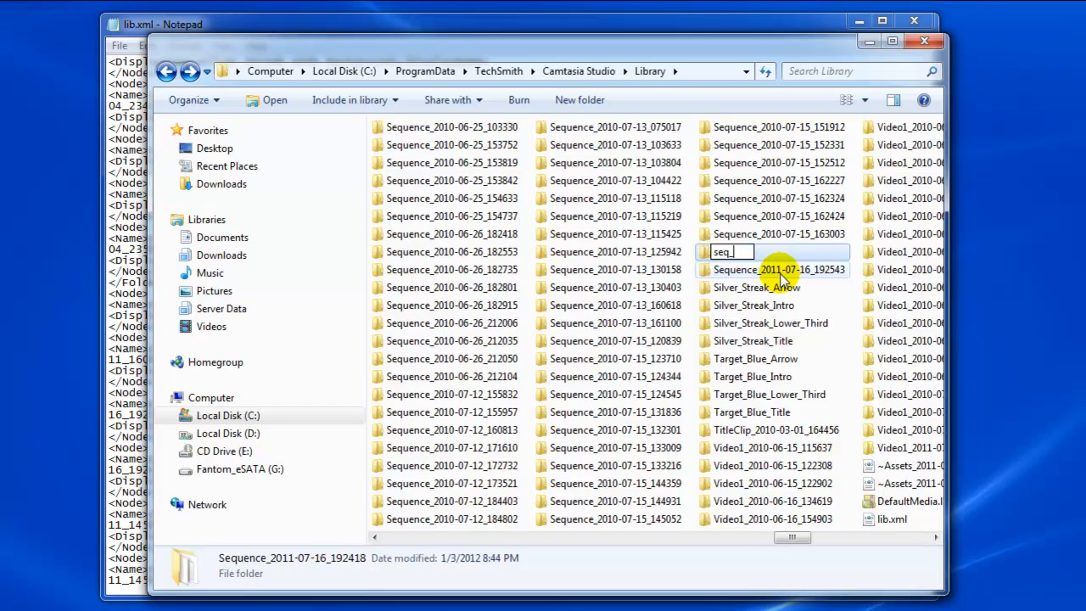
pyautogui.write('CaptainKen')
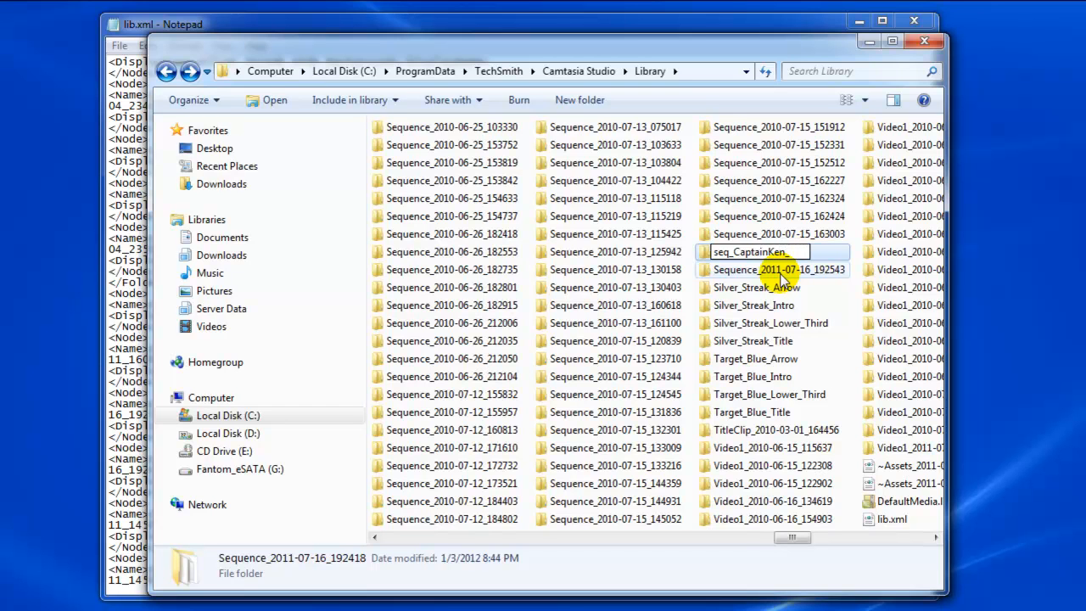
pyautogui.write('End')
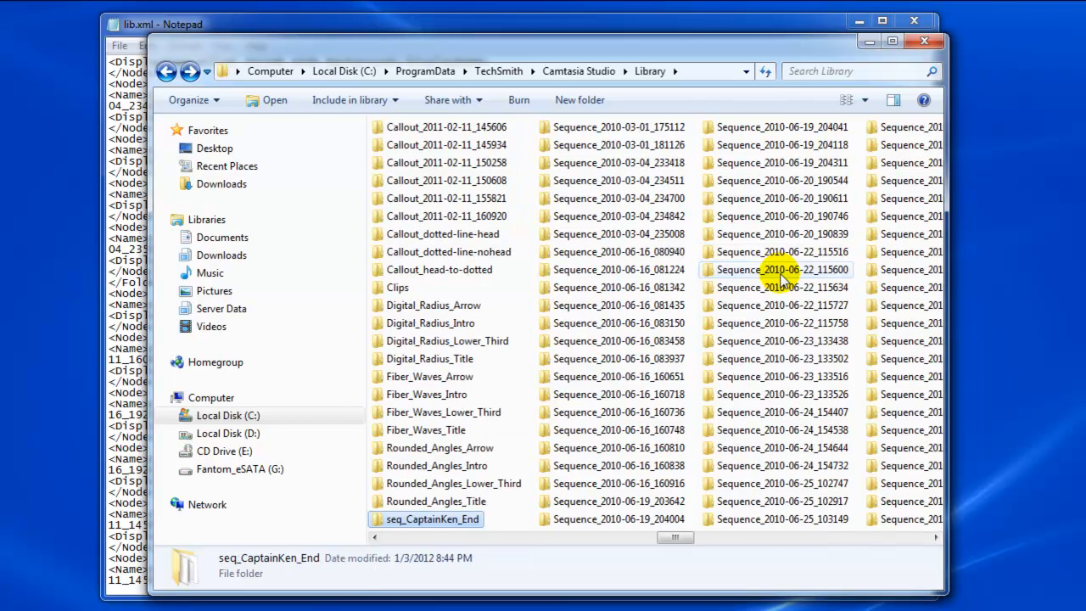
pyautogui.moveTo(577, 359)
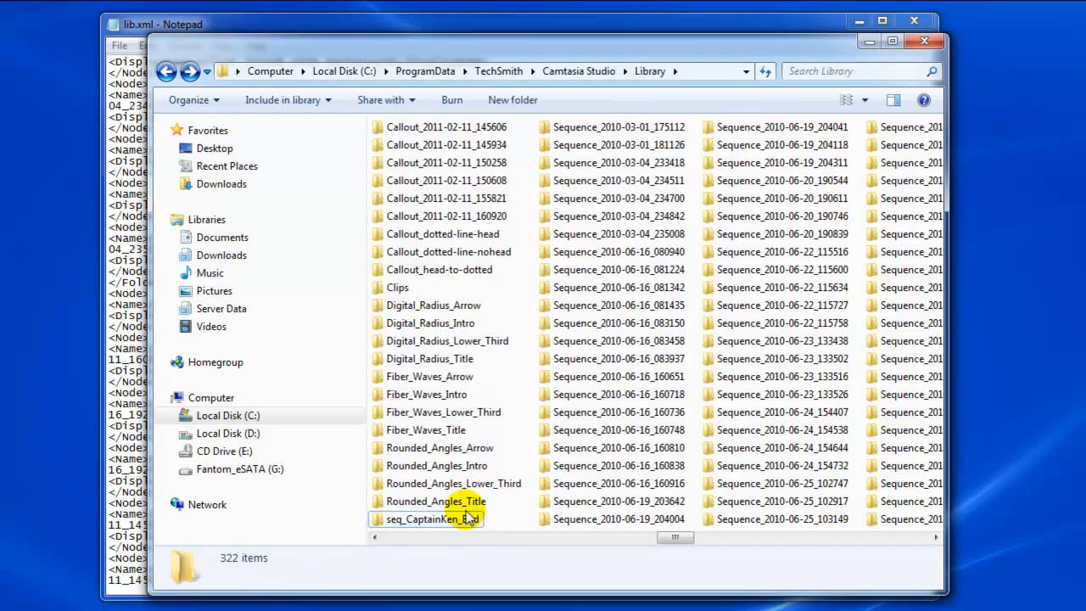
# Rename the asset project file inside seq_CaptainKen_End to seq_CaptainKen_End.assetproj
pyautogui.doubleClick(435, 519)
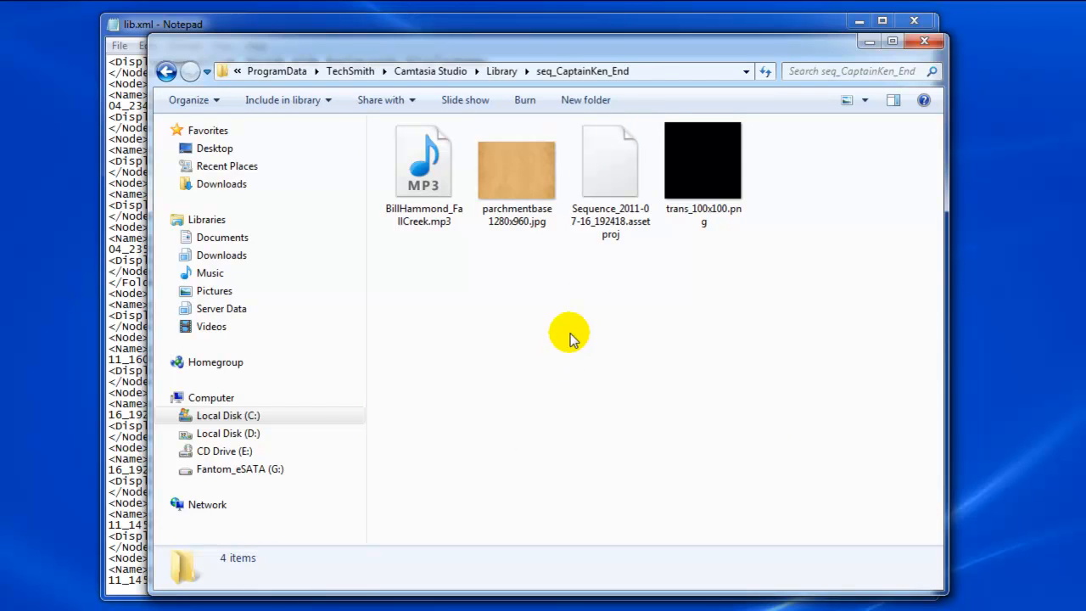
pyautogui.click(611, 161)
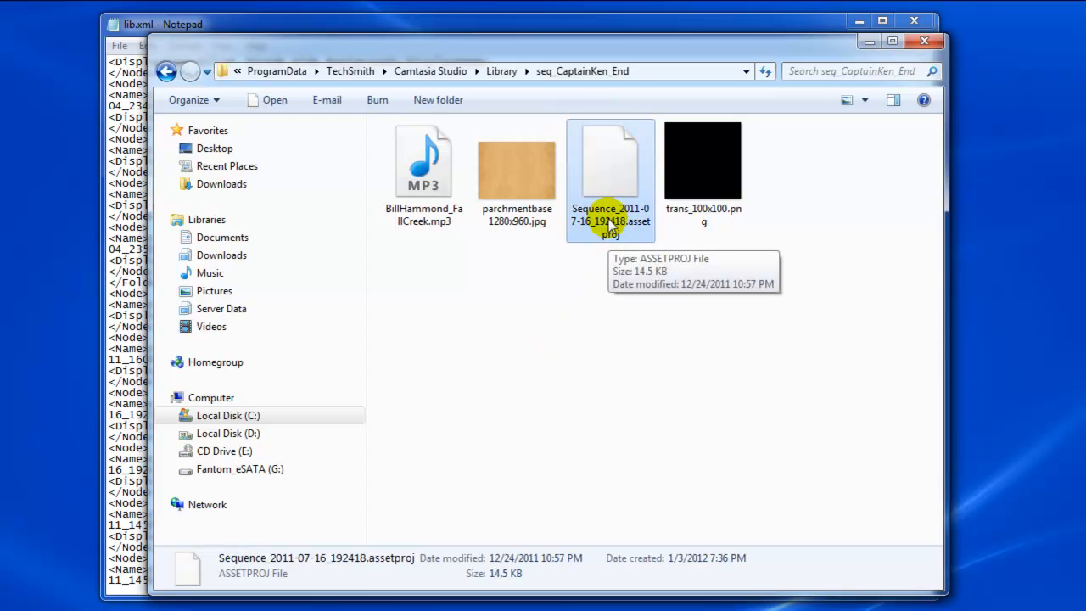
pyautogui.moveTo(630, 256)
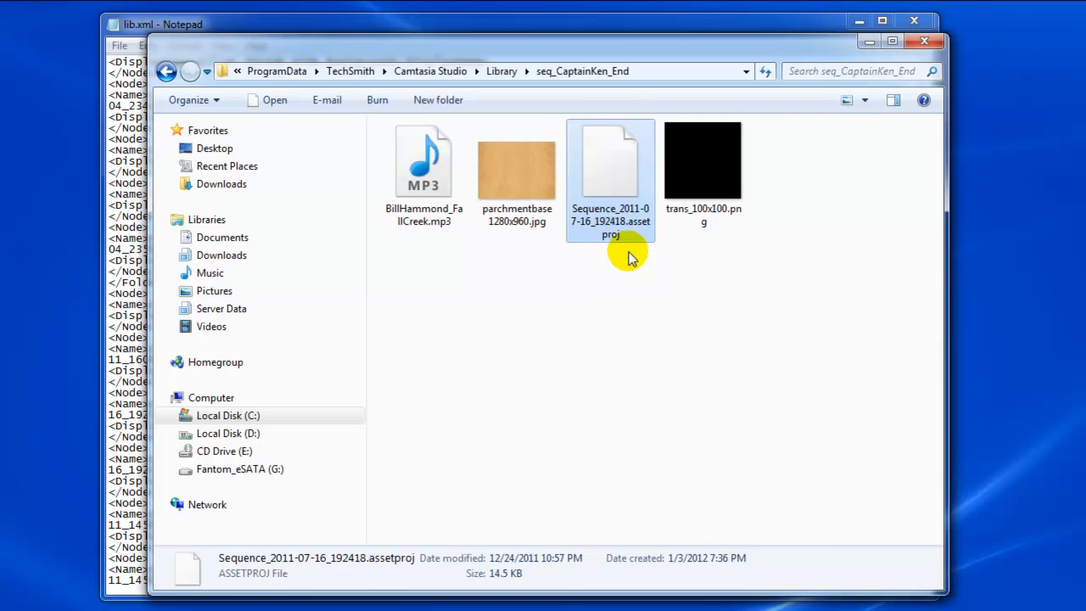
pyautogui.click(610, 218)
pyautogui.write('seq_CaptainKen_End')
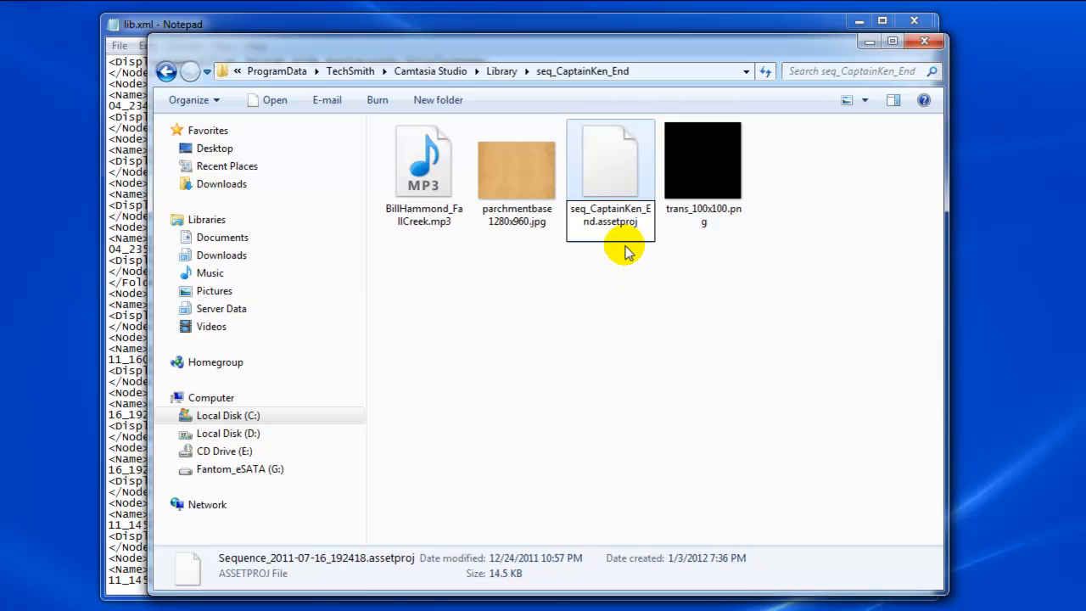
pyautogui.click(611, 161)
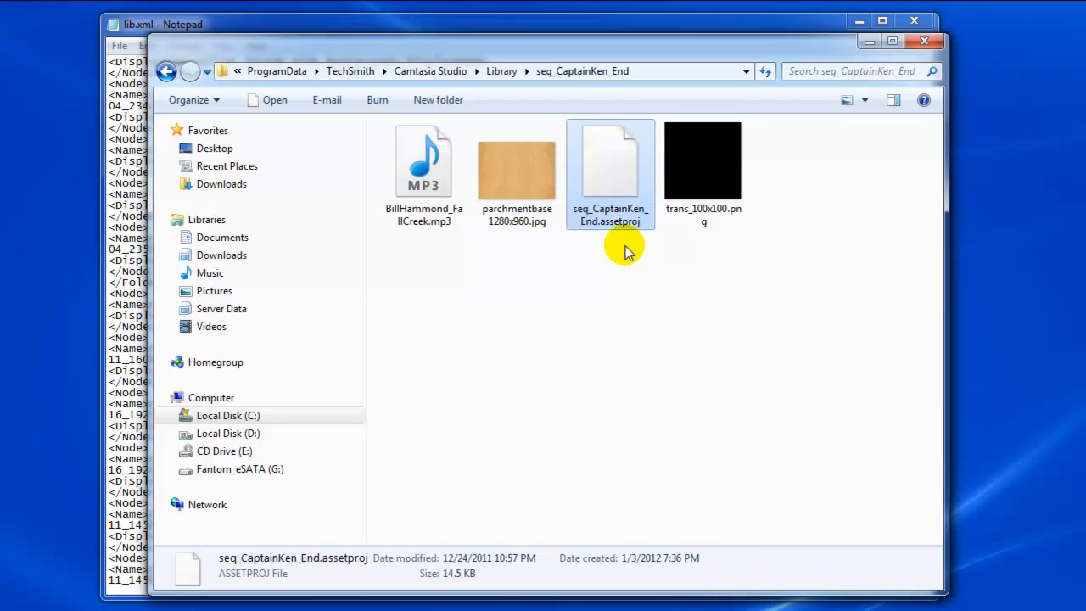
pyautogui.moveTo(170, 71)
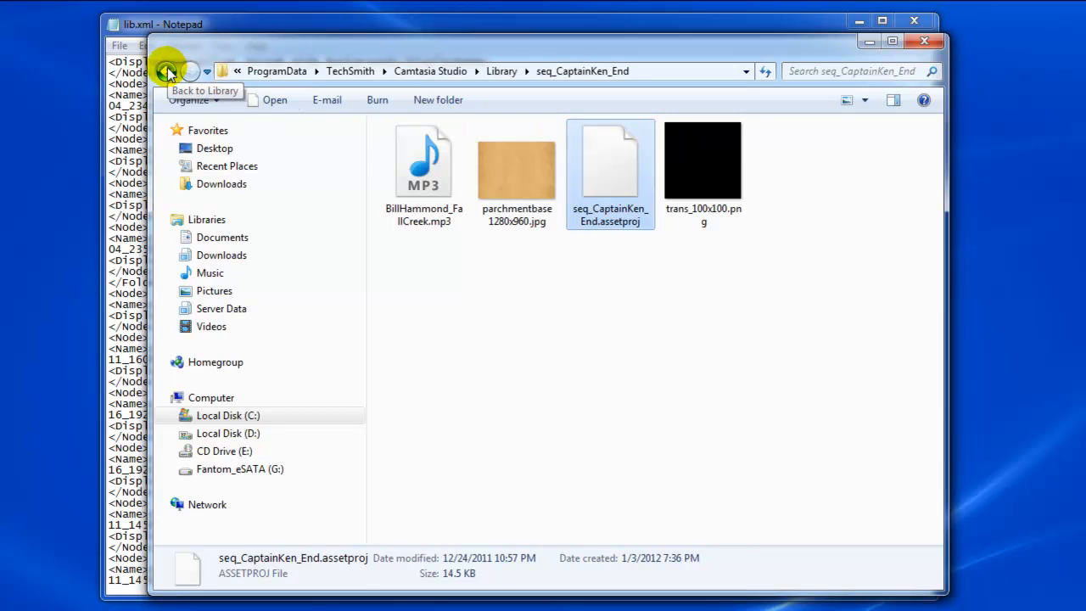
# Change the End entry's folder in the lib.xml Name path to seq_CaptainKen_End
pyautogui.click(169, 71)
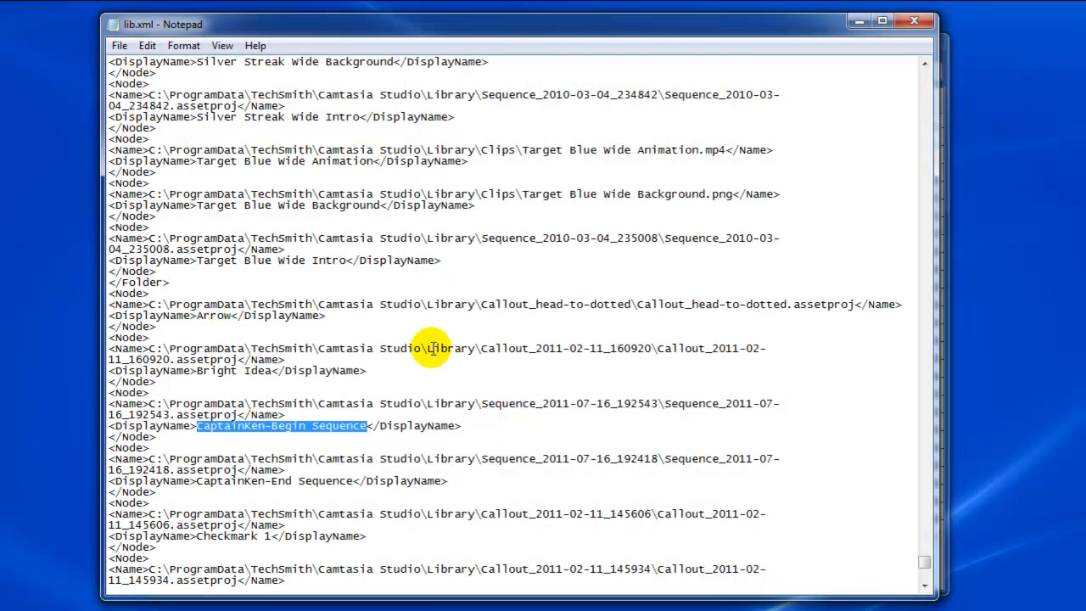
pyautogui.moveTo(347, 498)
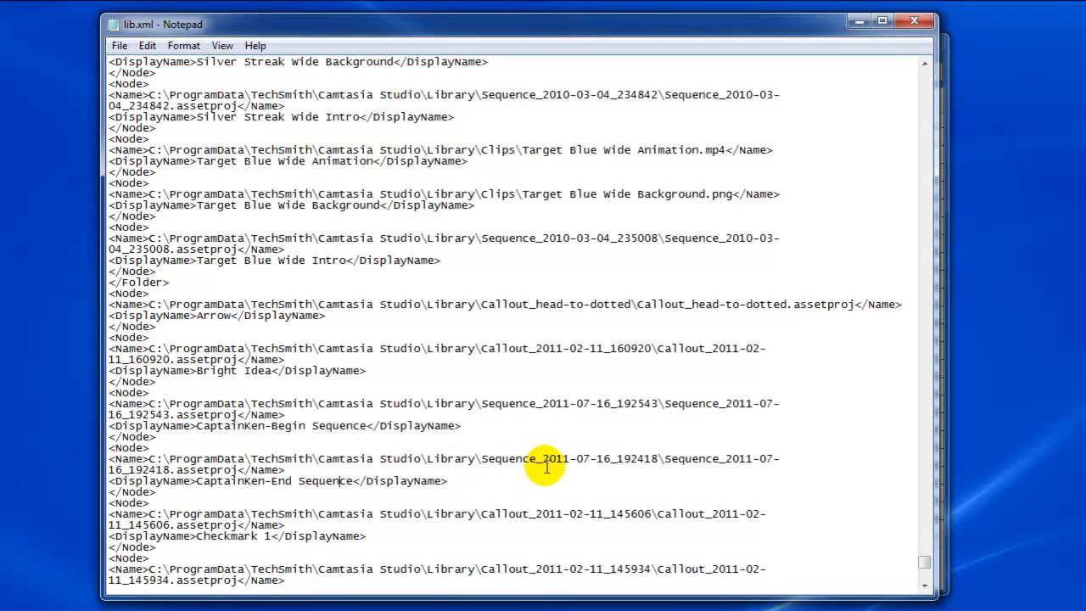
pyautogui.doubleClick(508, 458)
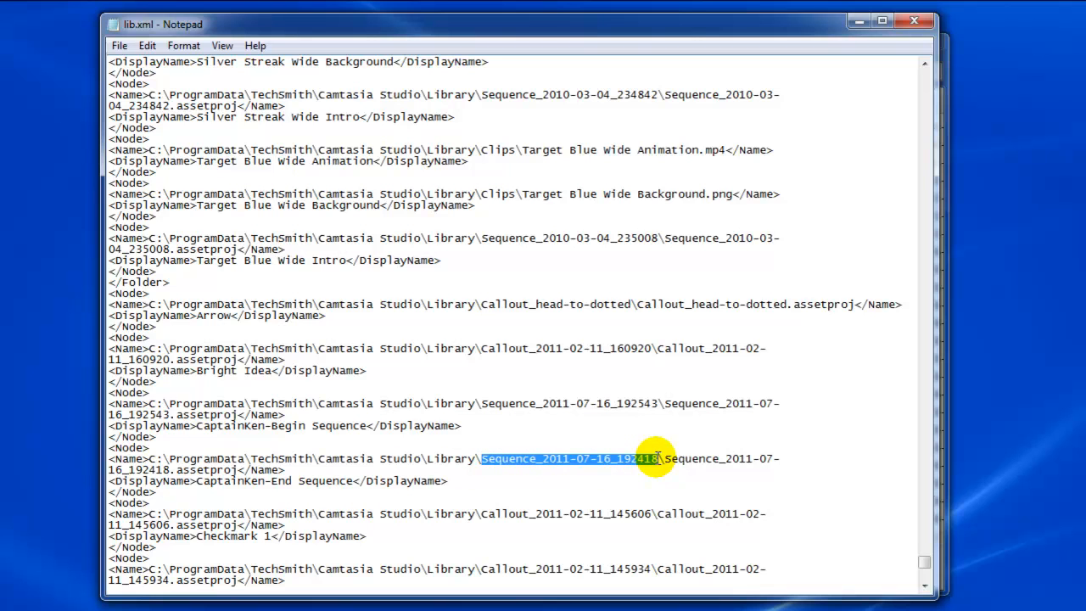
pyautogui.write('seq_CaptainKen_End')
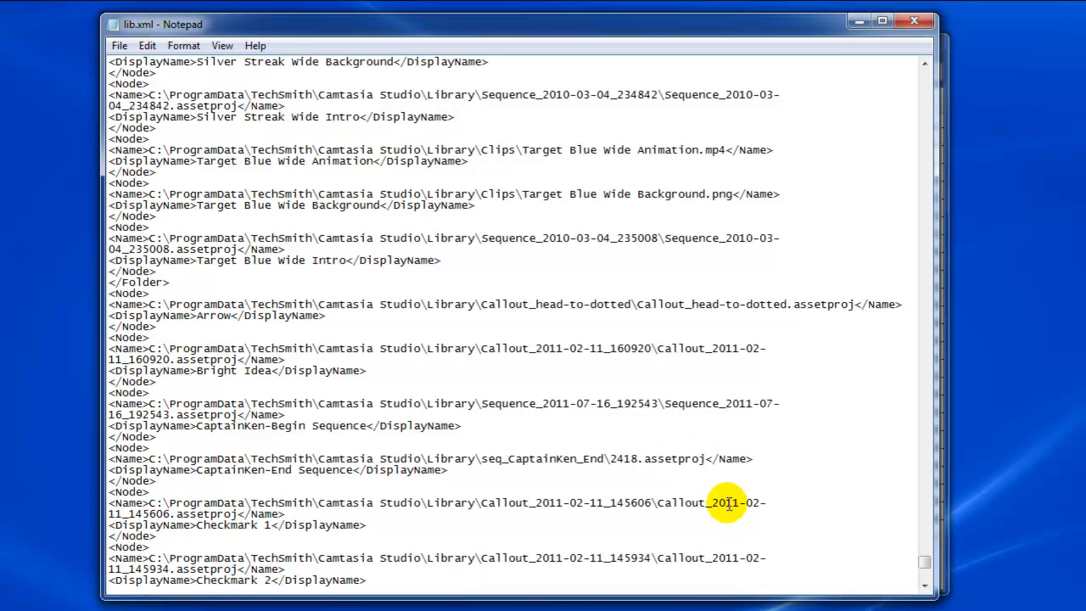
pyautogui.write('seq_CaptainKen_End')
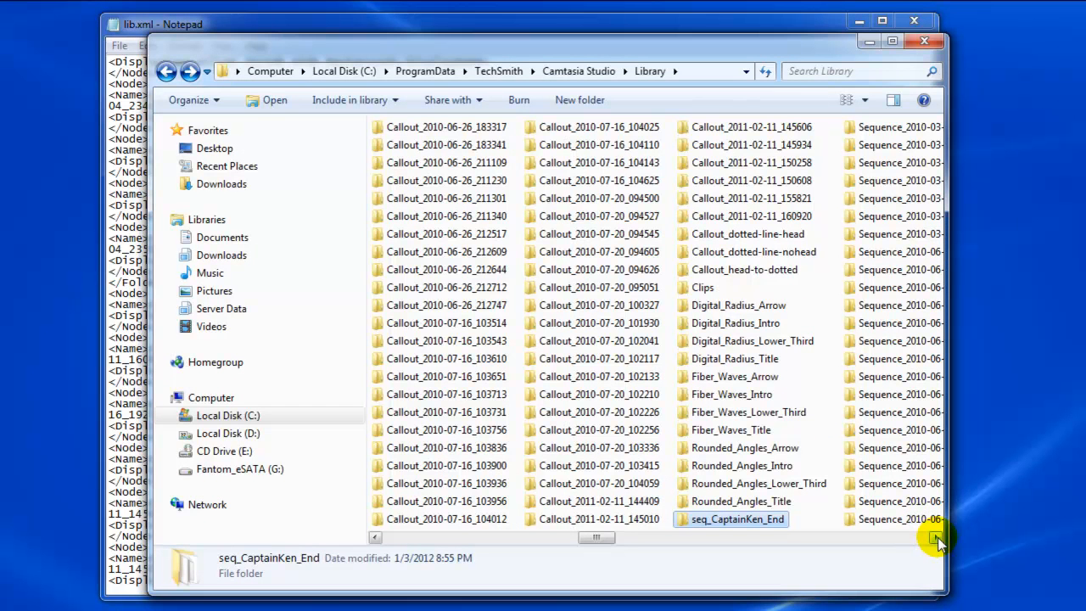
# Select the Sequence_2011-07-16_192543 folder and enter the name seq_CaptainKen_End
pyautogui.hscroll(3)
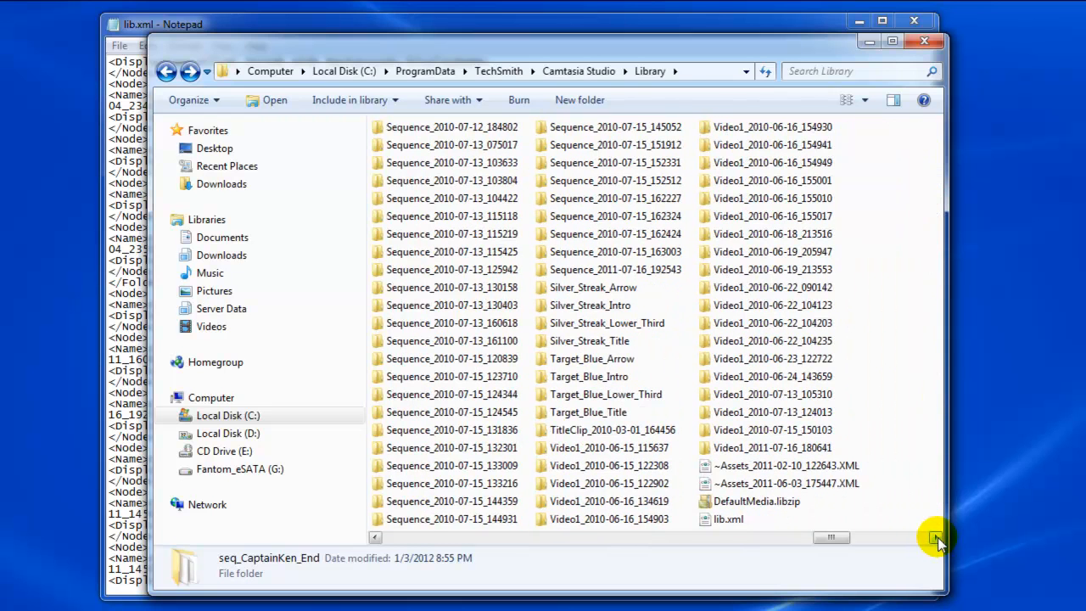
pyautogui.click(615, 269)
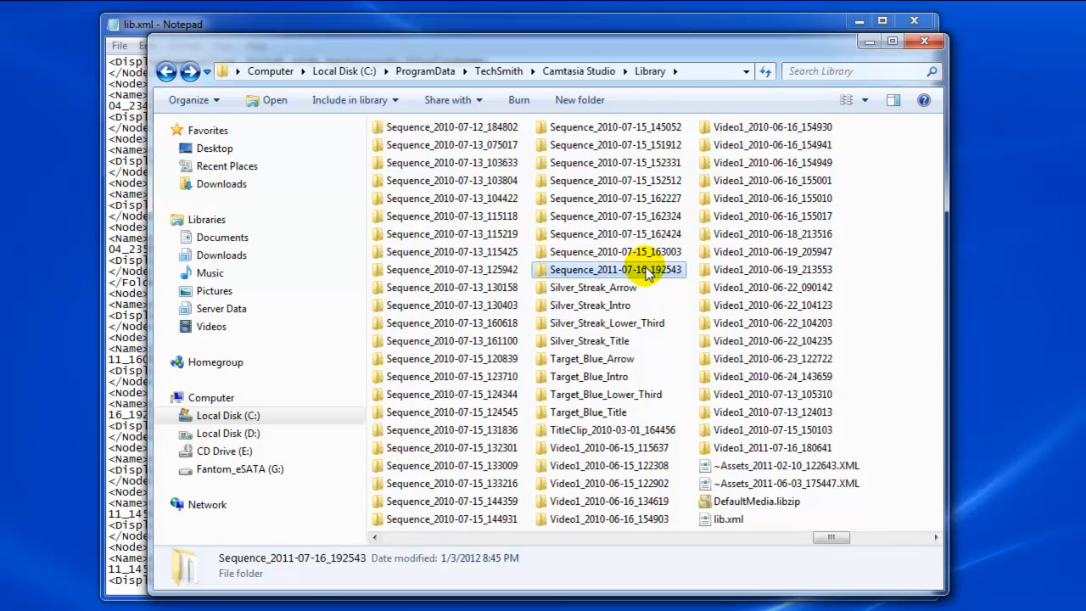
pyautogui.write('seq_CaptainKen_End')
pyautogui.write('seq_CaptainKen_Begin')
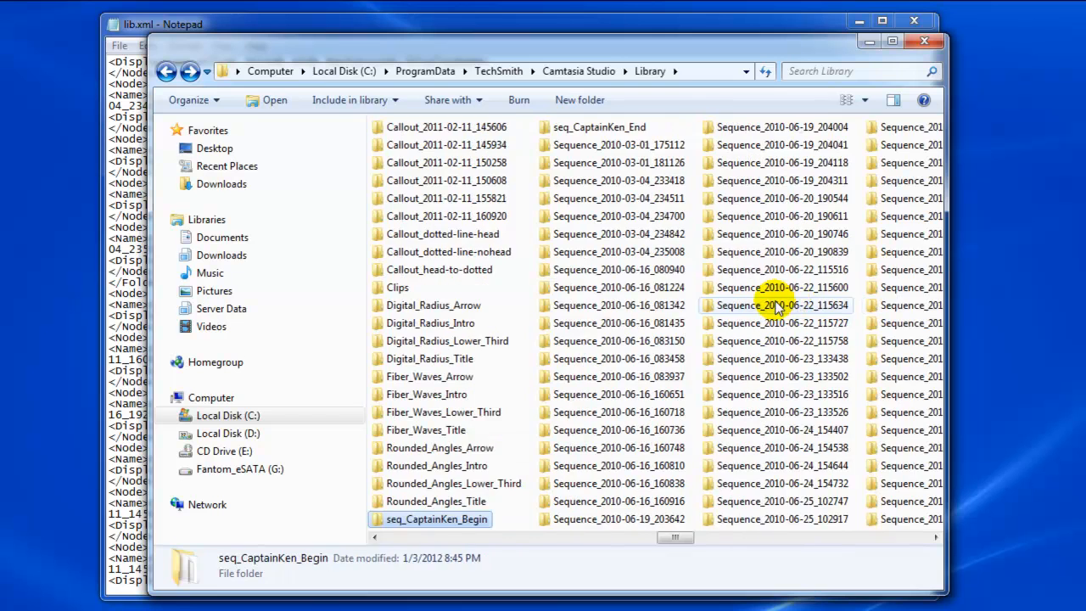
pyautogui.doubleClick(435, 520)
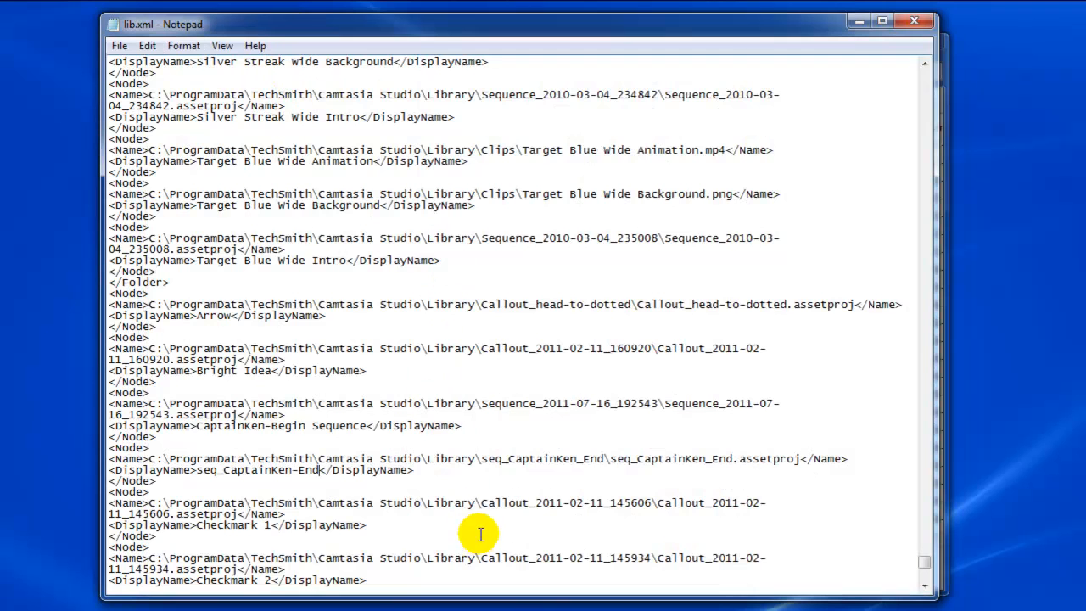
pyautogui.moveTo(358, 431)
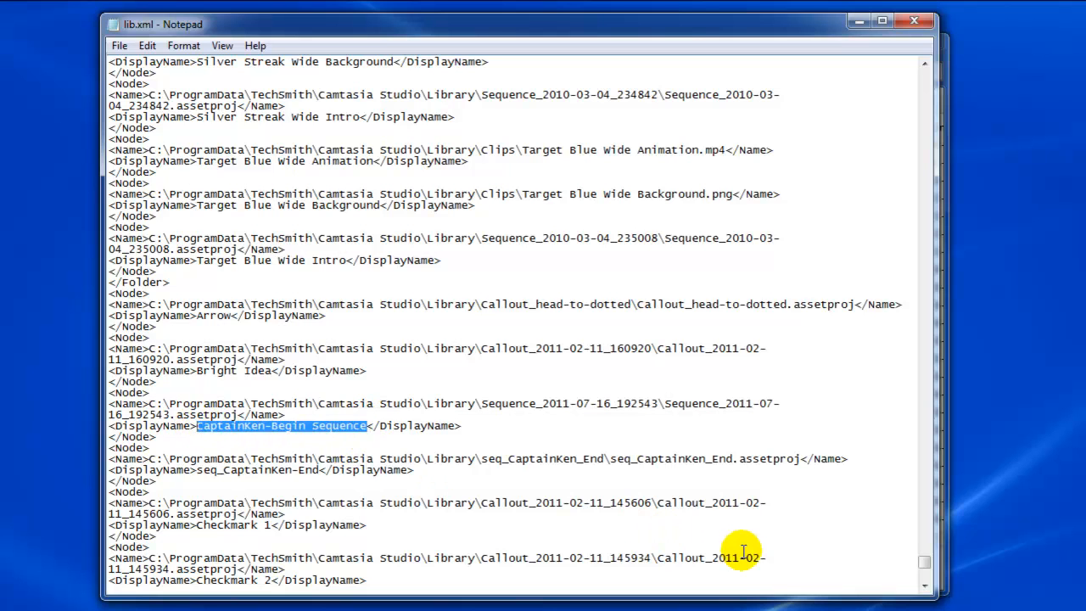
# Set the Begin entry's display name, folder and file to seq_CaptainKen_Begin, then close and save lib.xml
pyautogui.write('seq_CaptainKen_E')
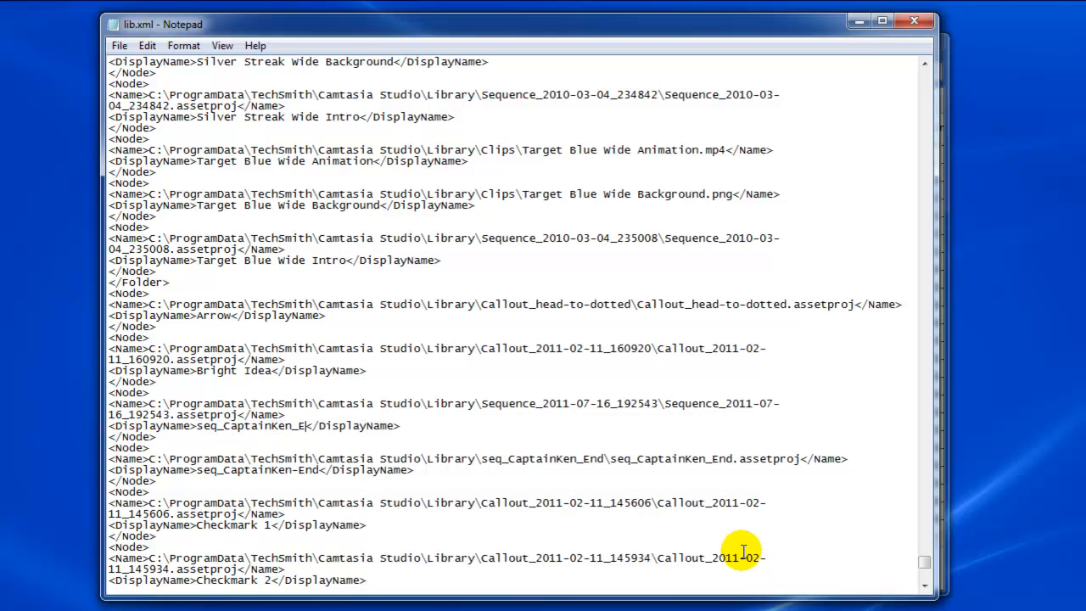
pyautogui.write('Begin')
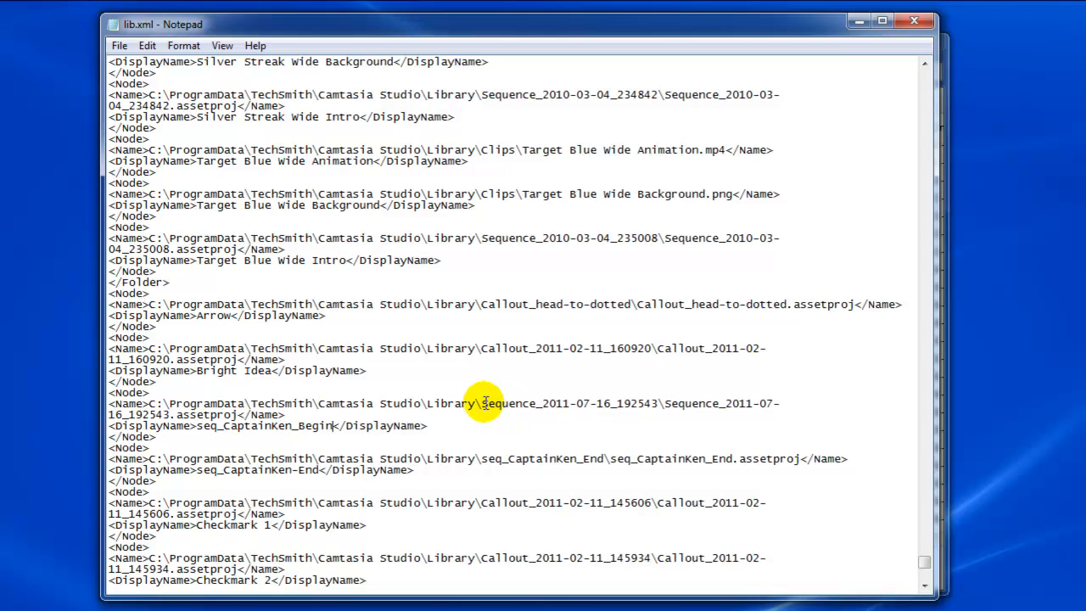
pyautogui.moveTo(333, 432)
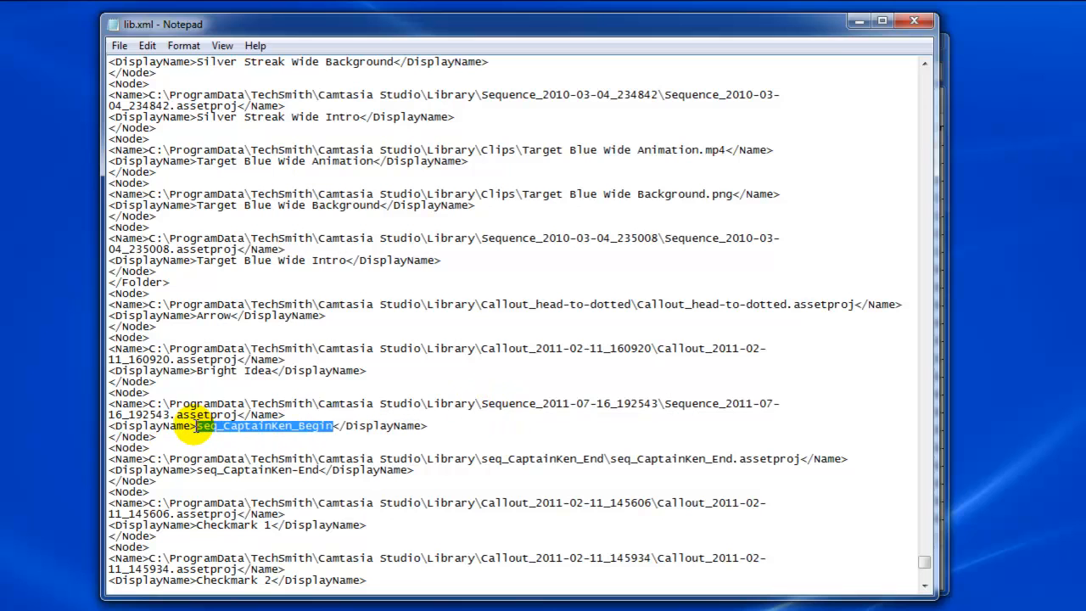
pyautogui.moveTo(509, 403)
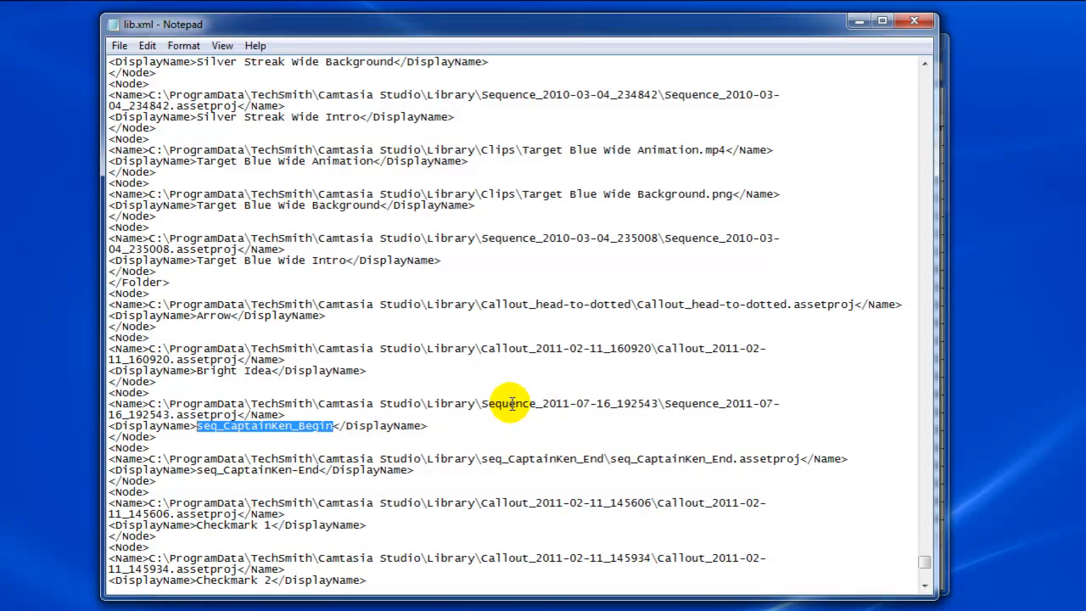
pyautogui.doubleClick(564, 402)
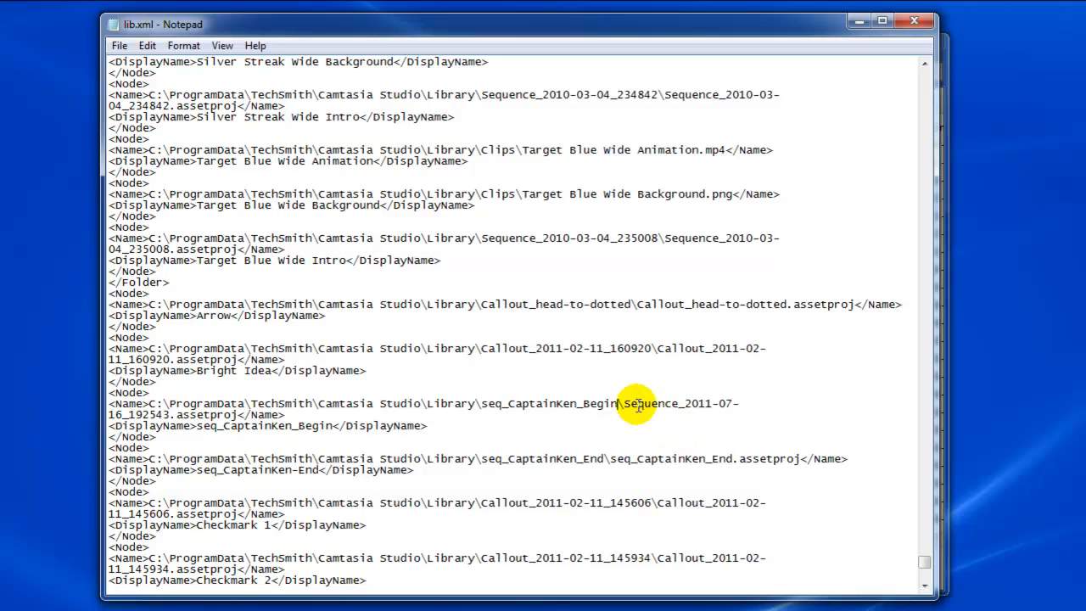
pyautogui.doubleClick(674, 404)
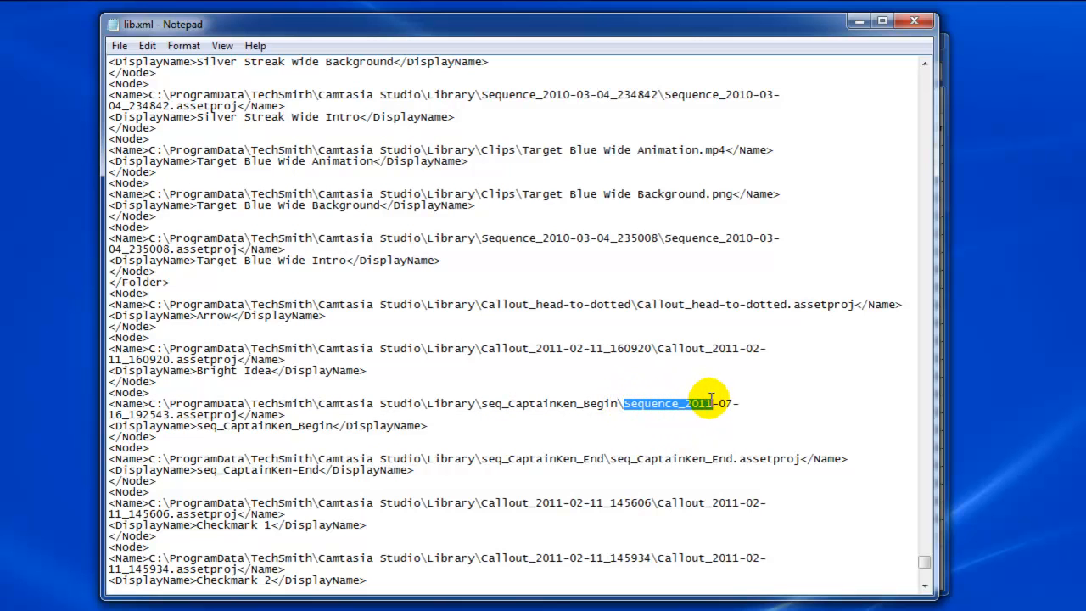
pyautogui.press('Delete')
pyautogui.write('seq_CaptainKen_Begin')
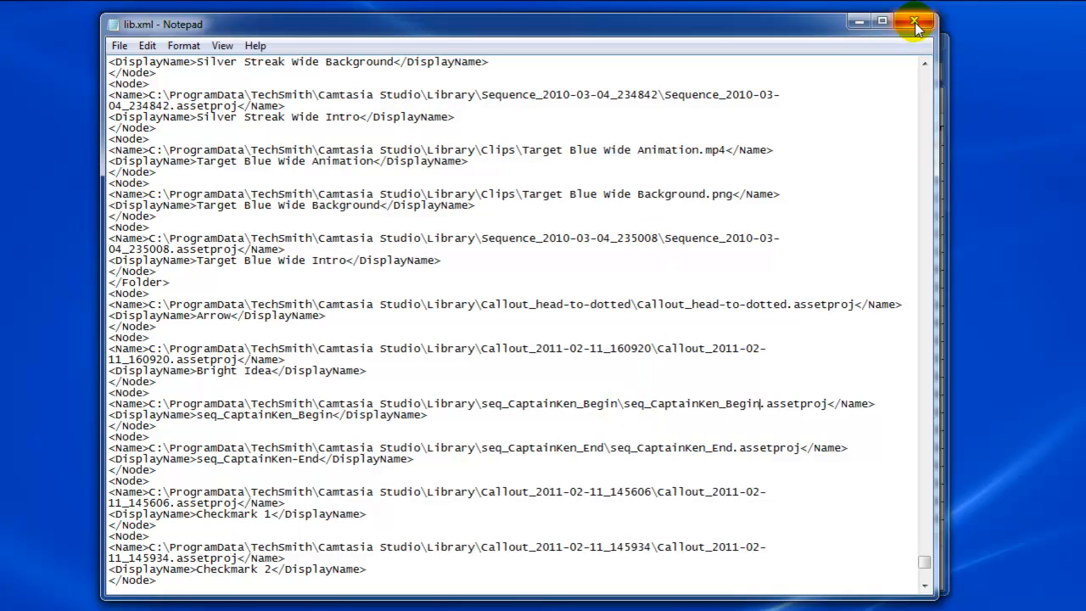
pyautogui.click(912, 22)
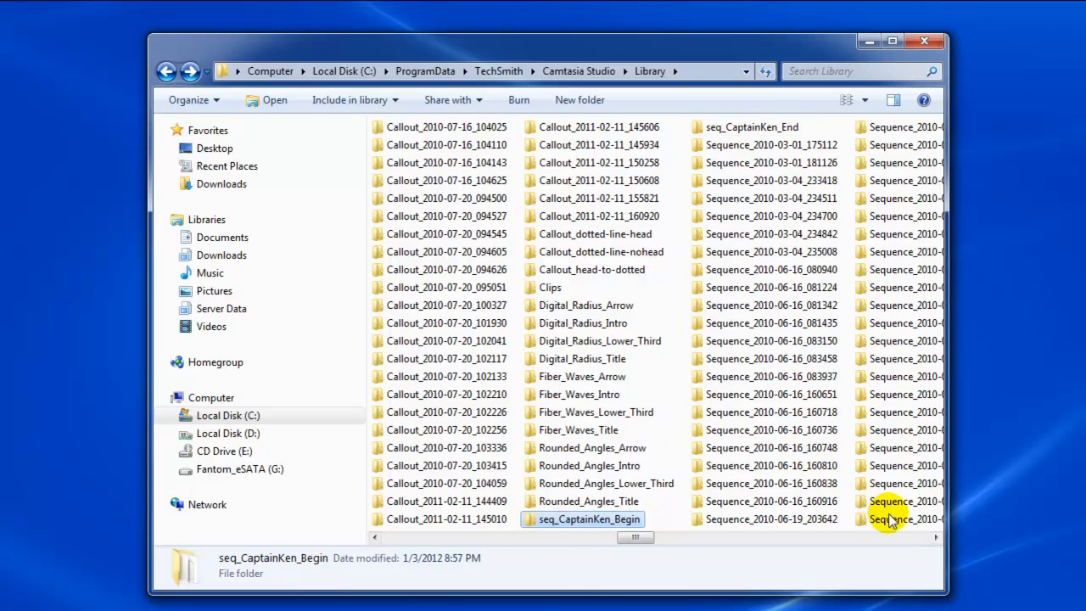
pyautogui.moveTo(836, 514)
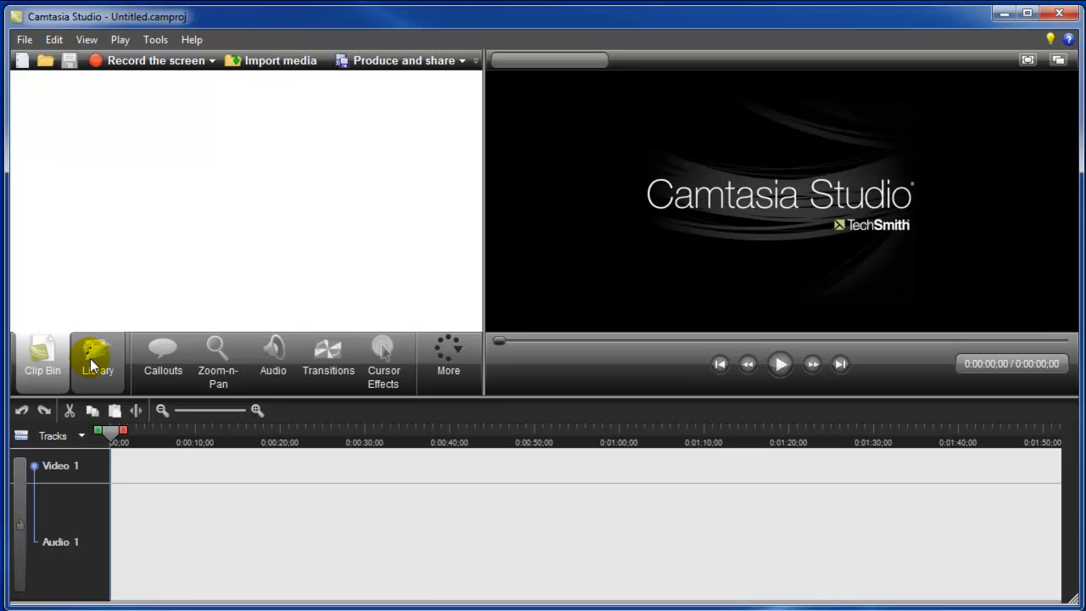
# Show the media library and select the renamed seq_CaptainKen-End sequence
pyautogui.click(97, 356)
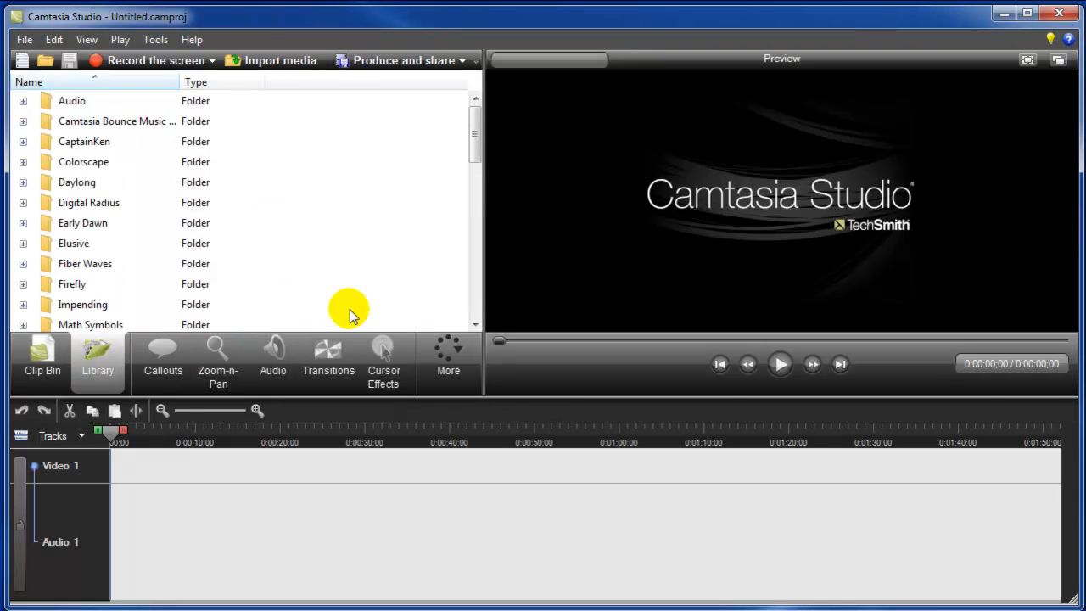
pyautogui.moveTo(466, 163)
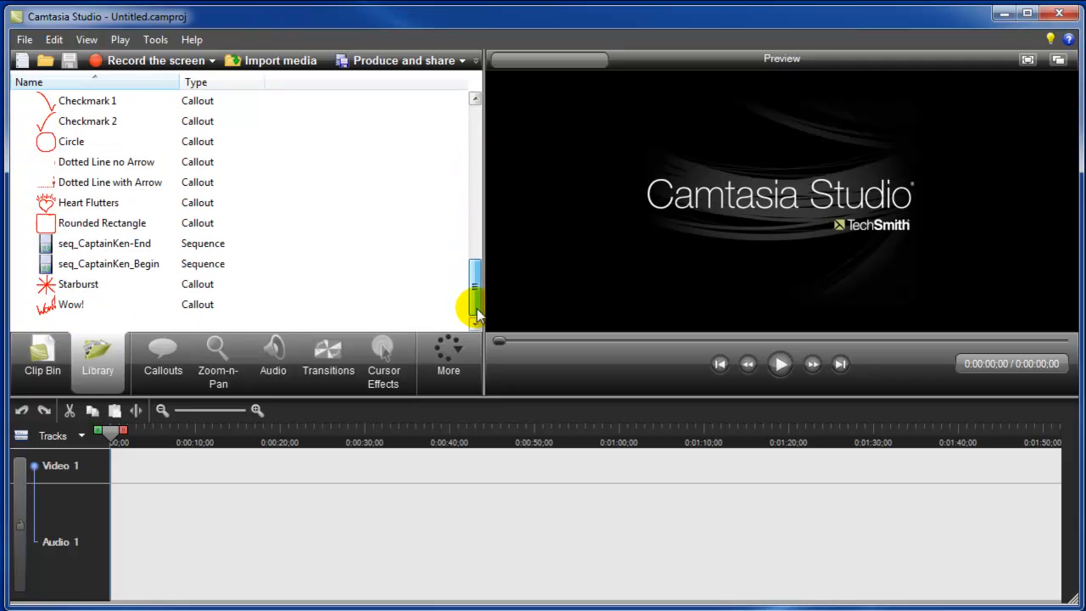
pyautogui.moveTo(145, 243)
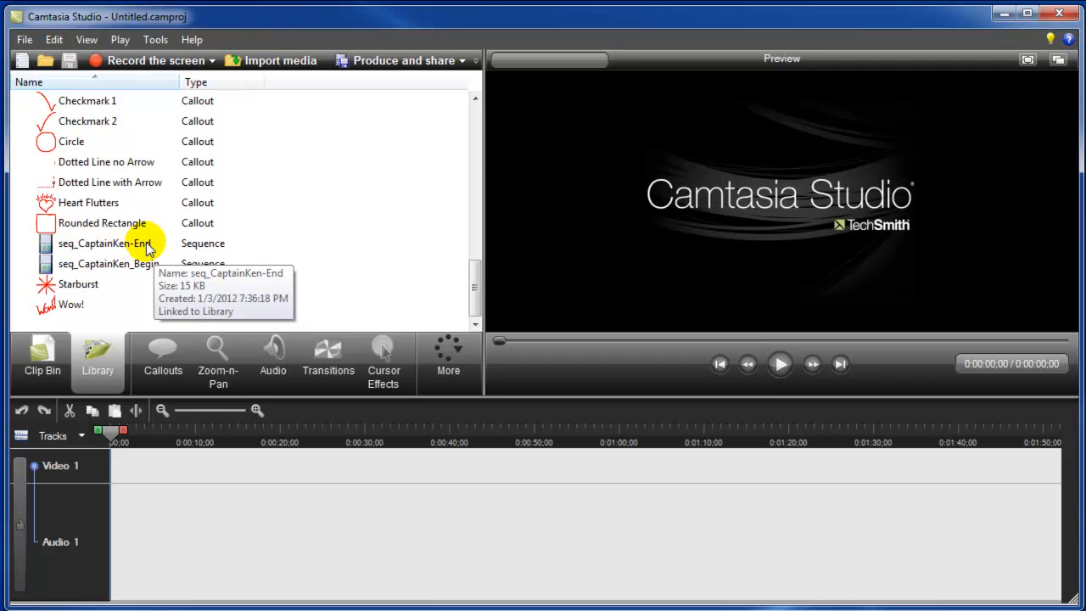
pyautogui.click(105, 243)
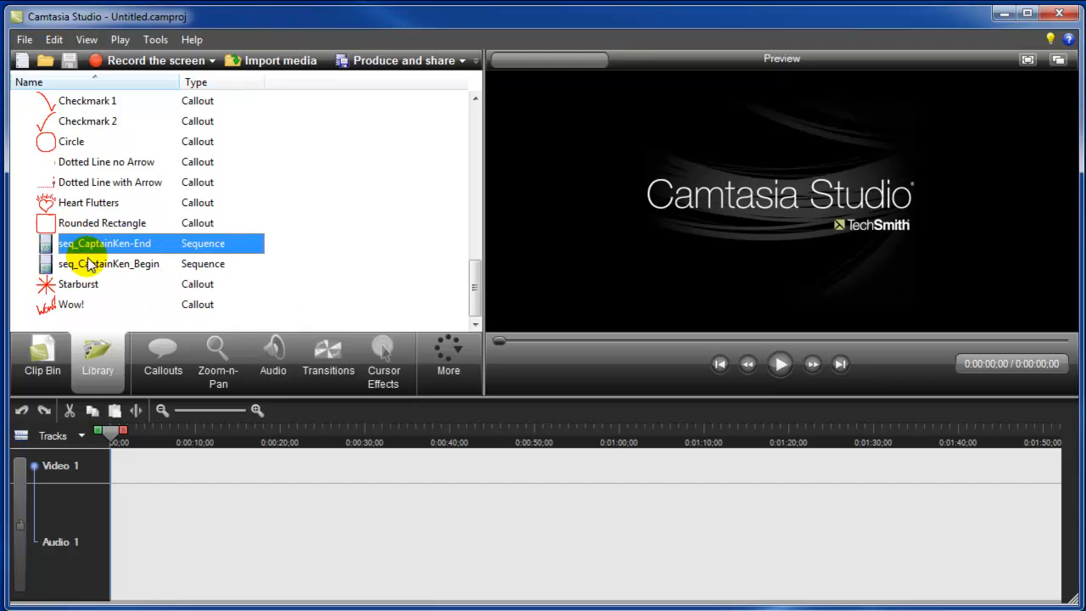
pyautogui.moveTo(127, 269)
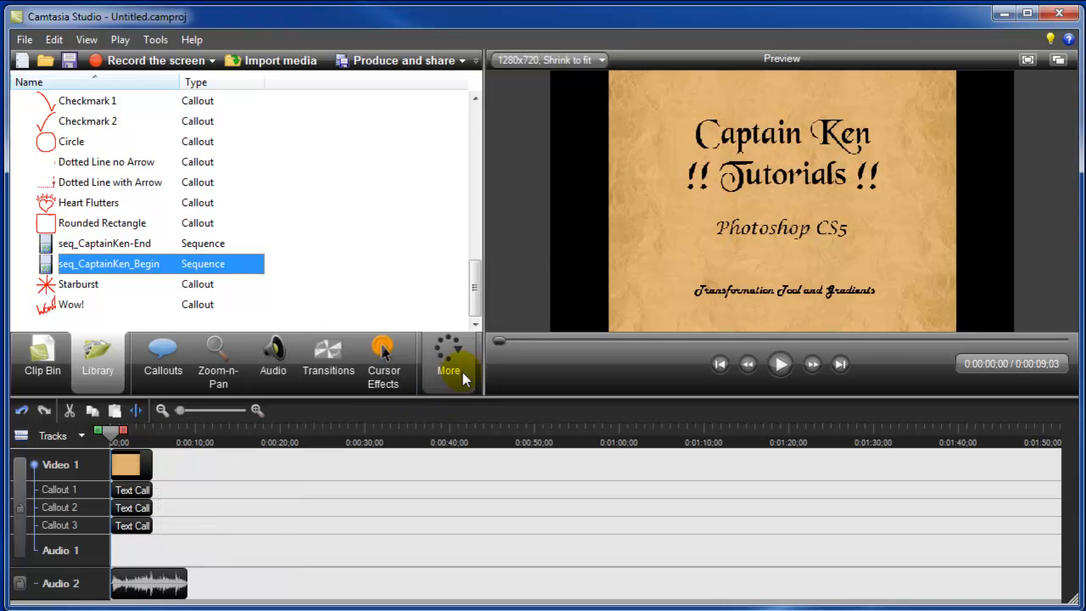
pyautogui.moveTo(779, 364)
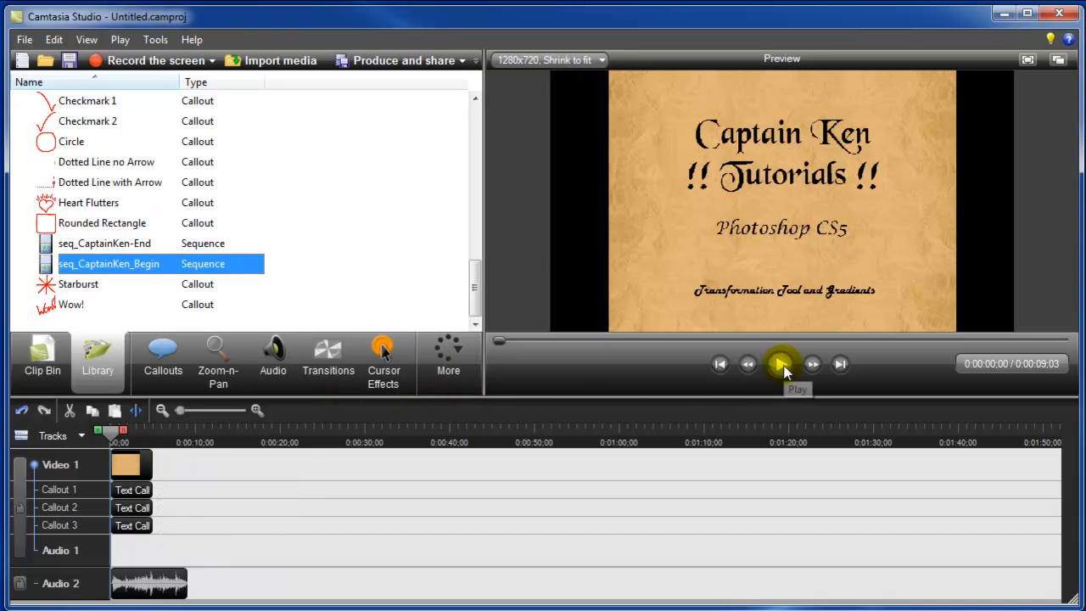
# Play and pause the Begin and then the End sequence previews to confirm they run
pyautogui.click(780, 364)
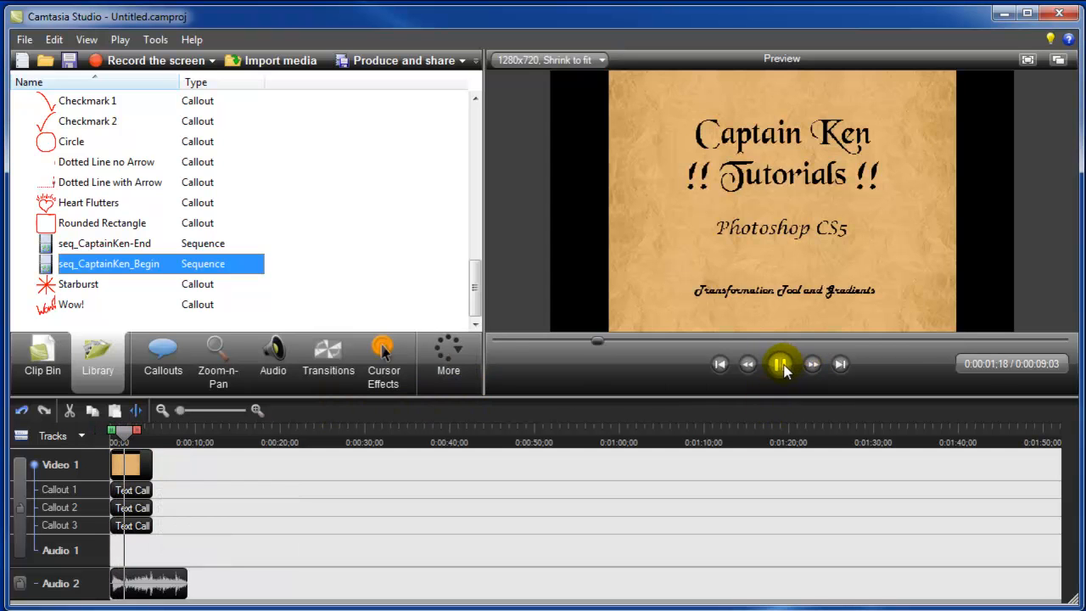
pyautogui.click(781, 364)
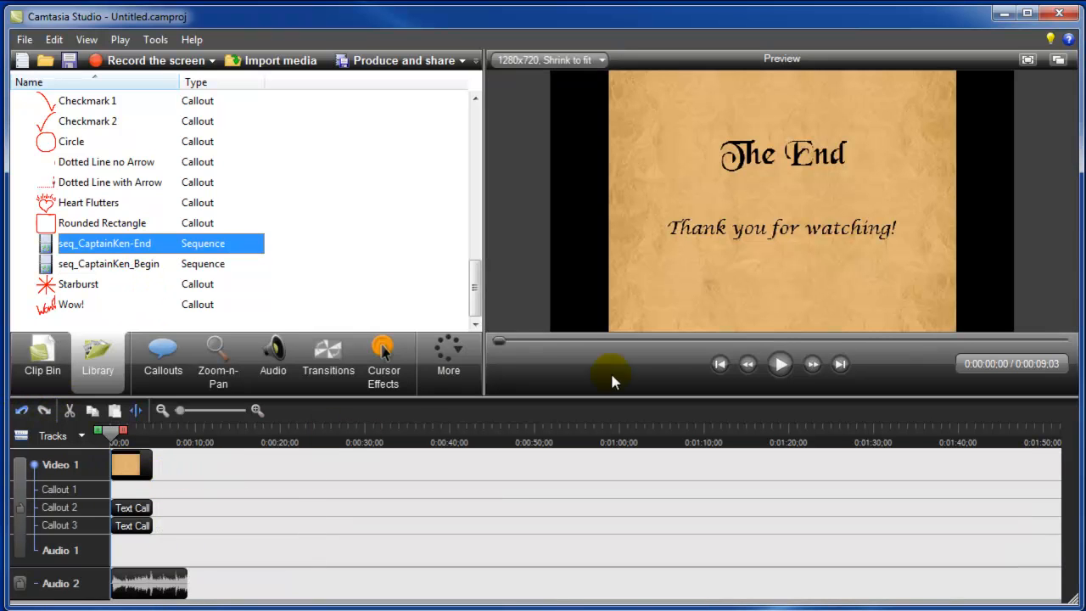
pyautogui.click(778, 364)
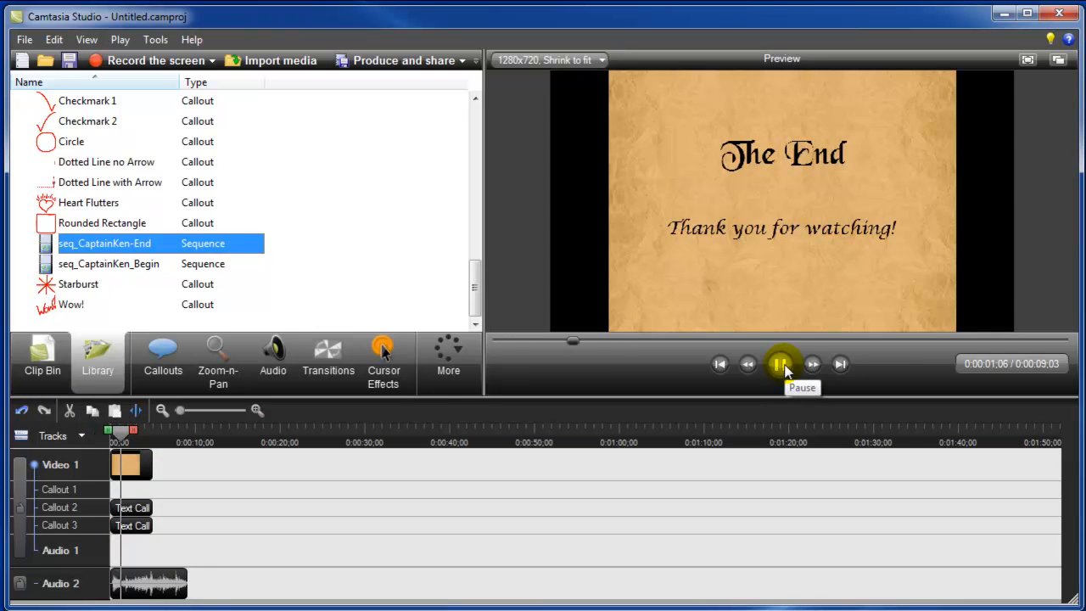
pyautogui.click(779, 364)
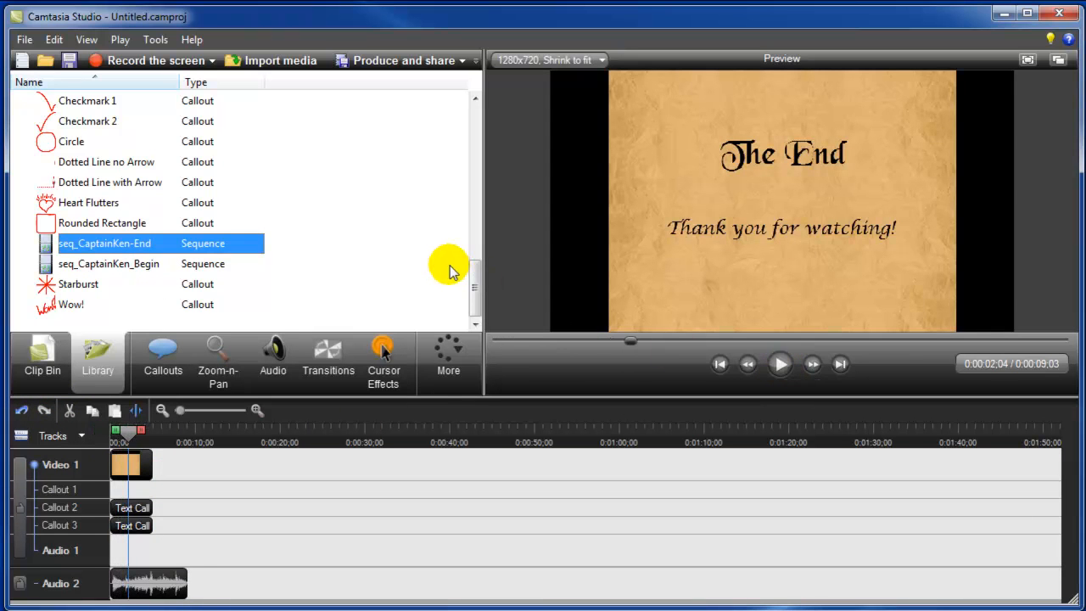